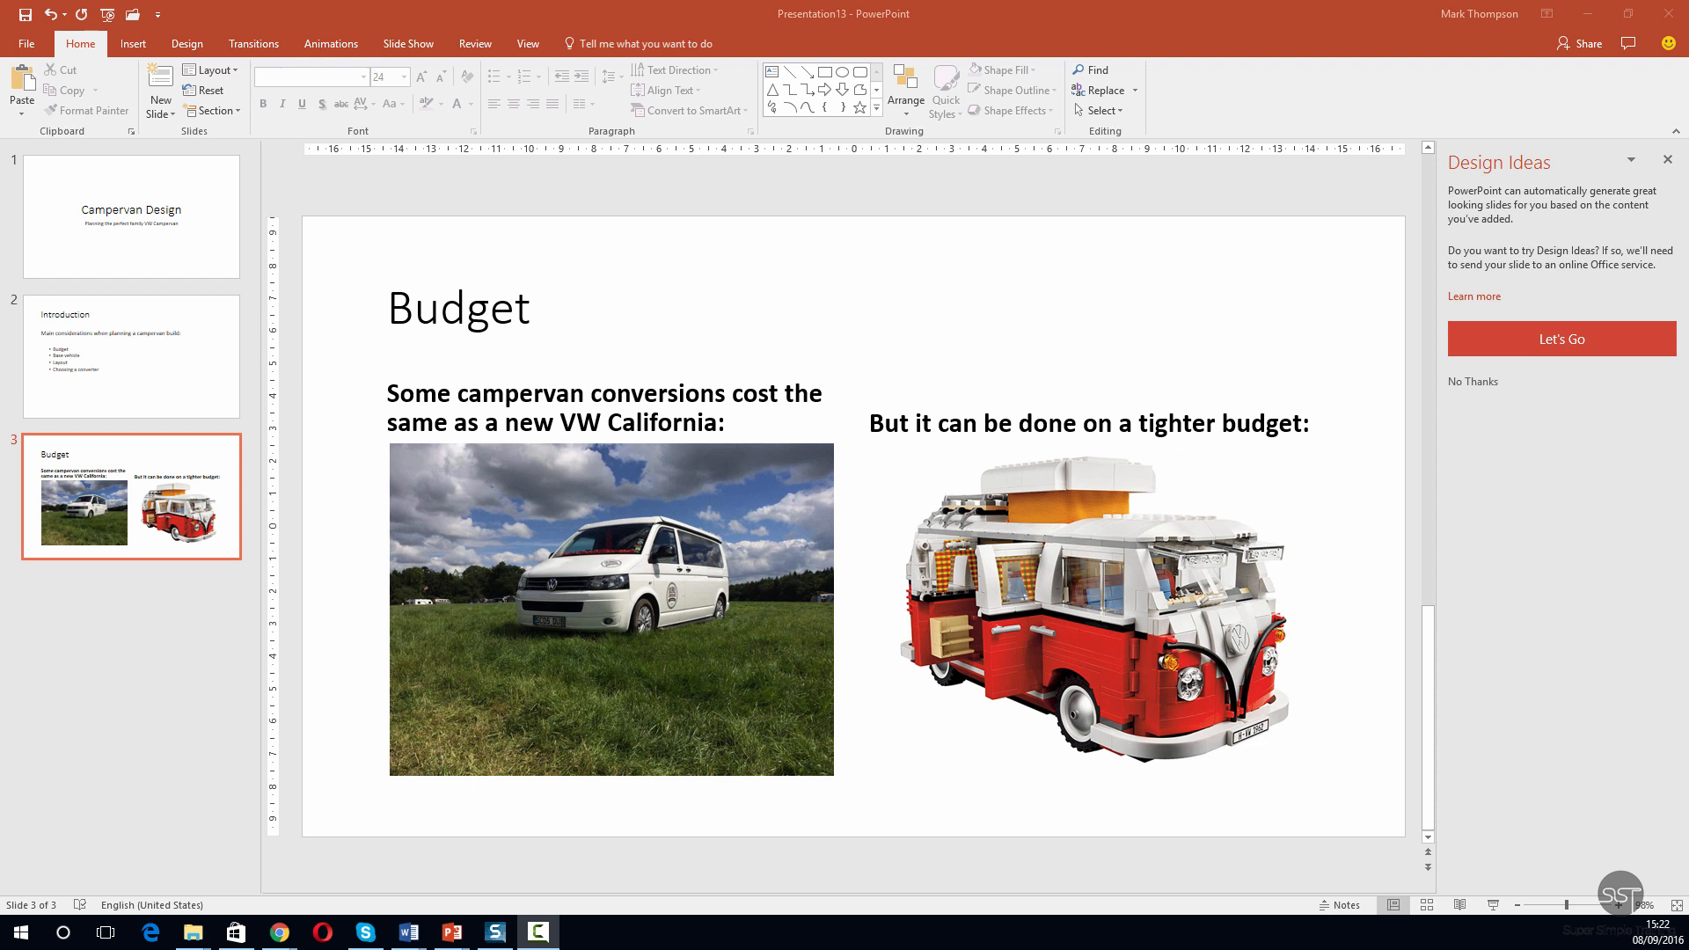
mouse_move(7, 635)
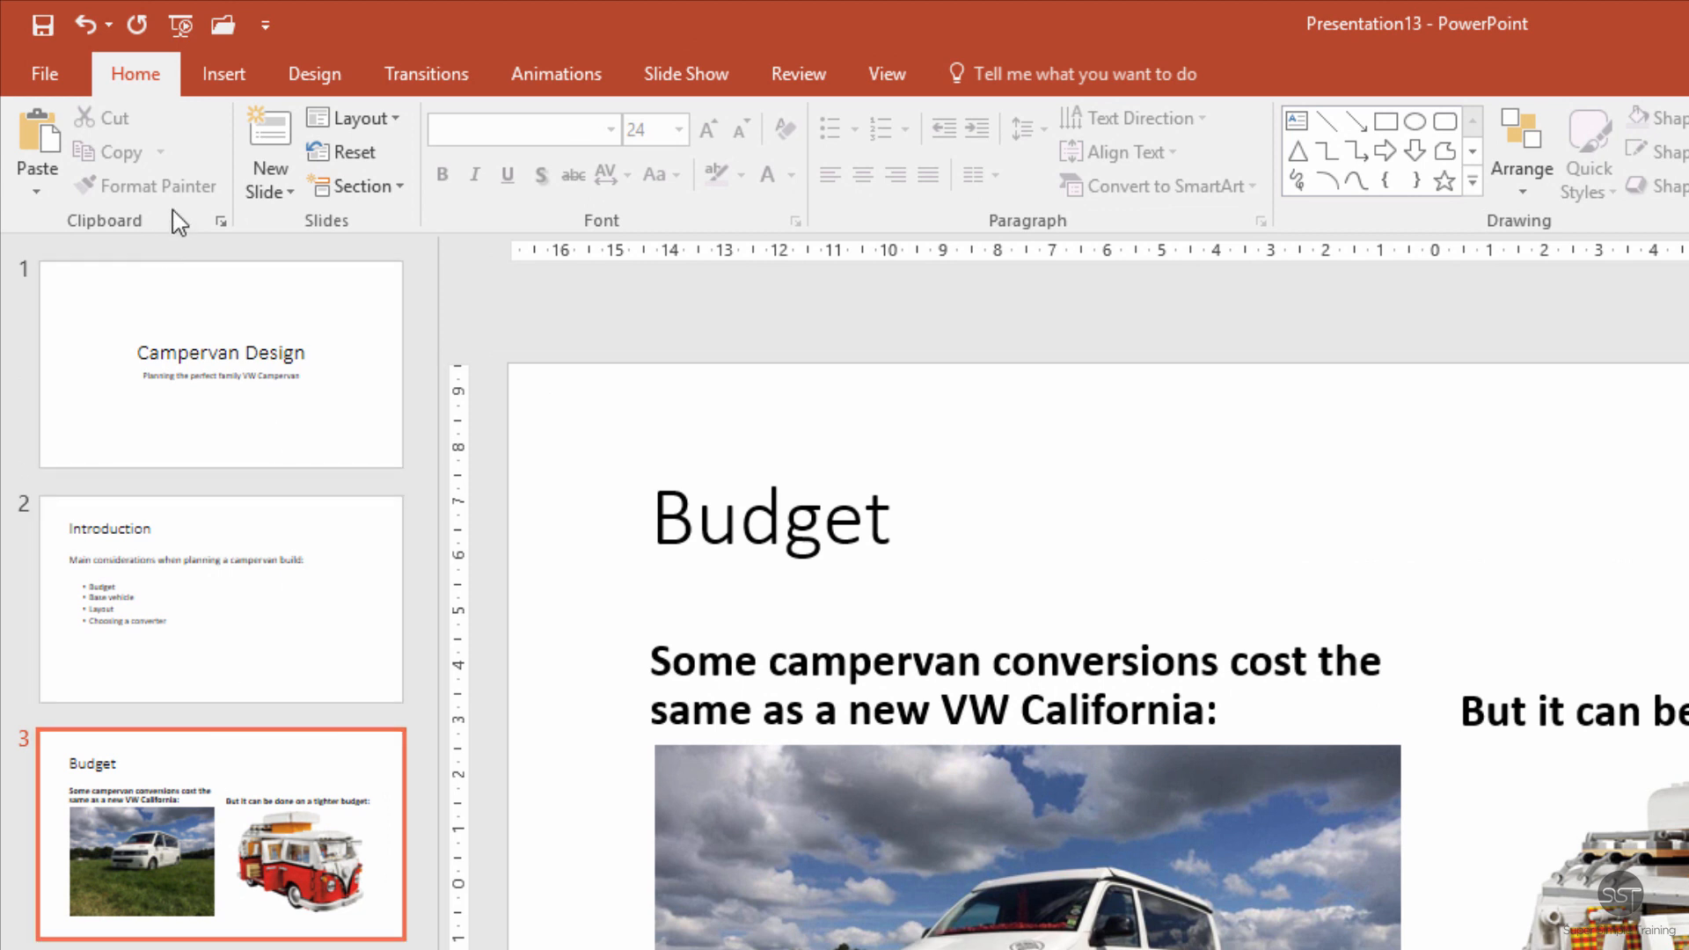
Add a new Title and Content slide after the Budget slide
left_click(268, 192)
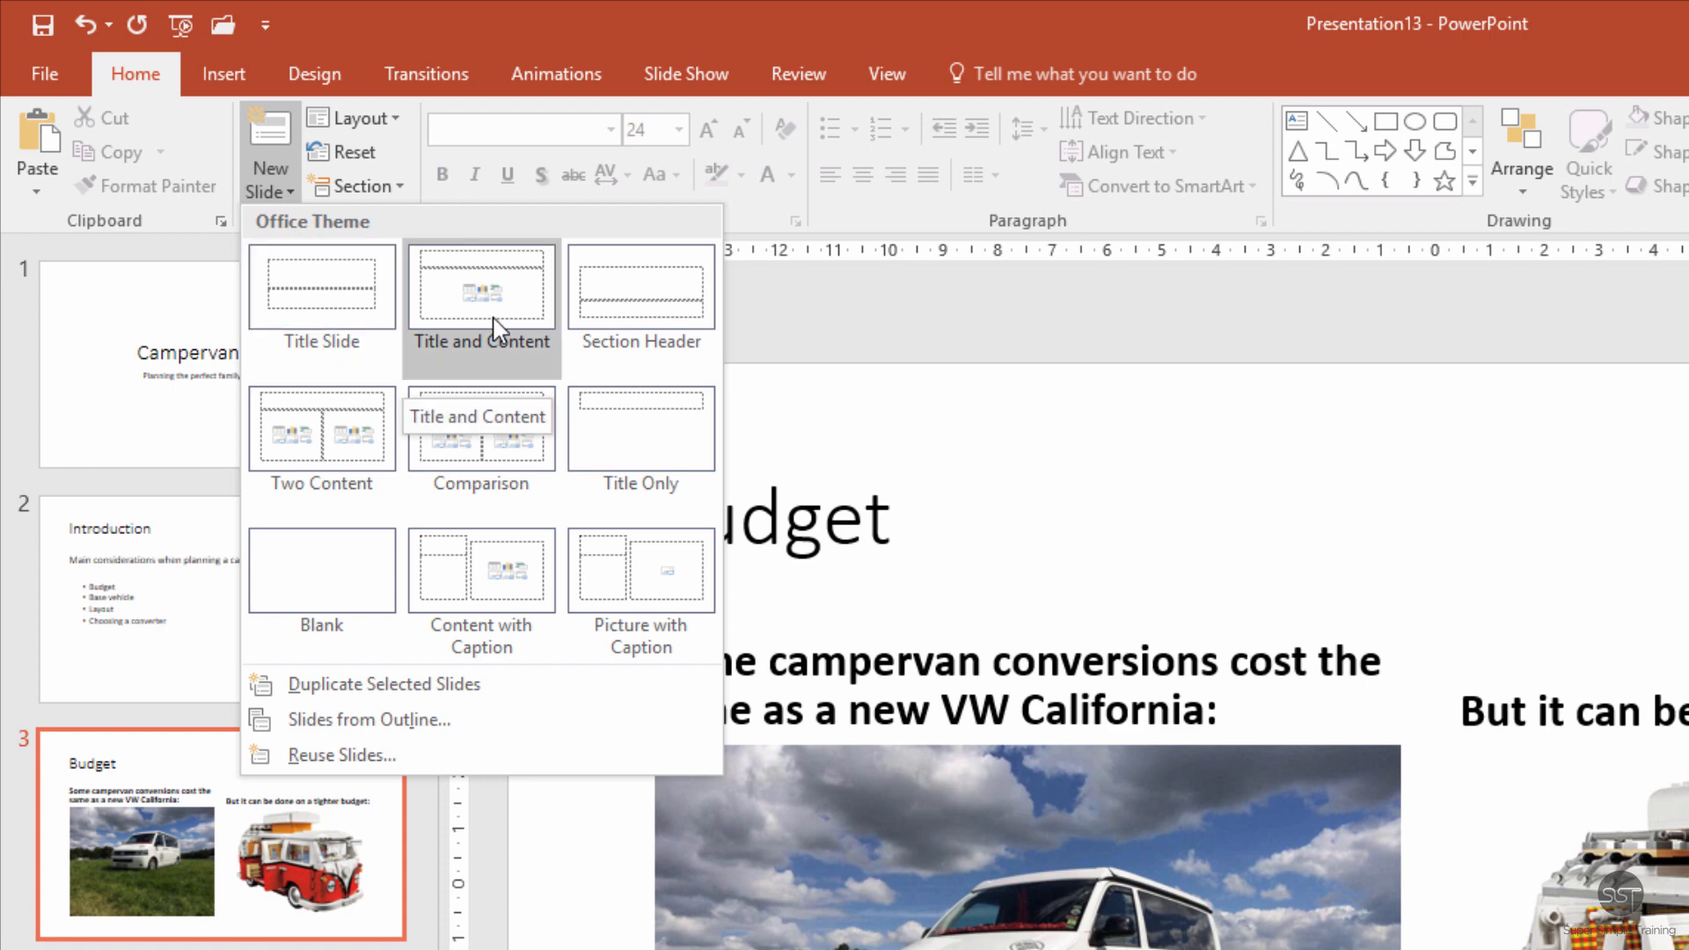
left_click(482, 290)
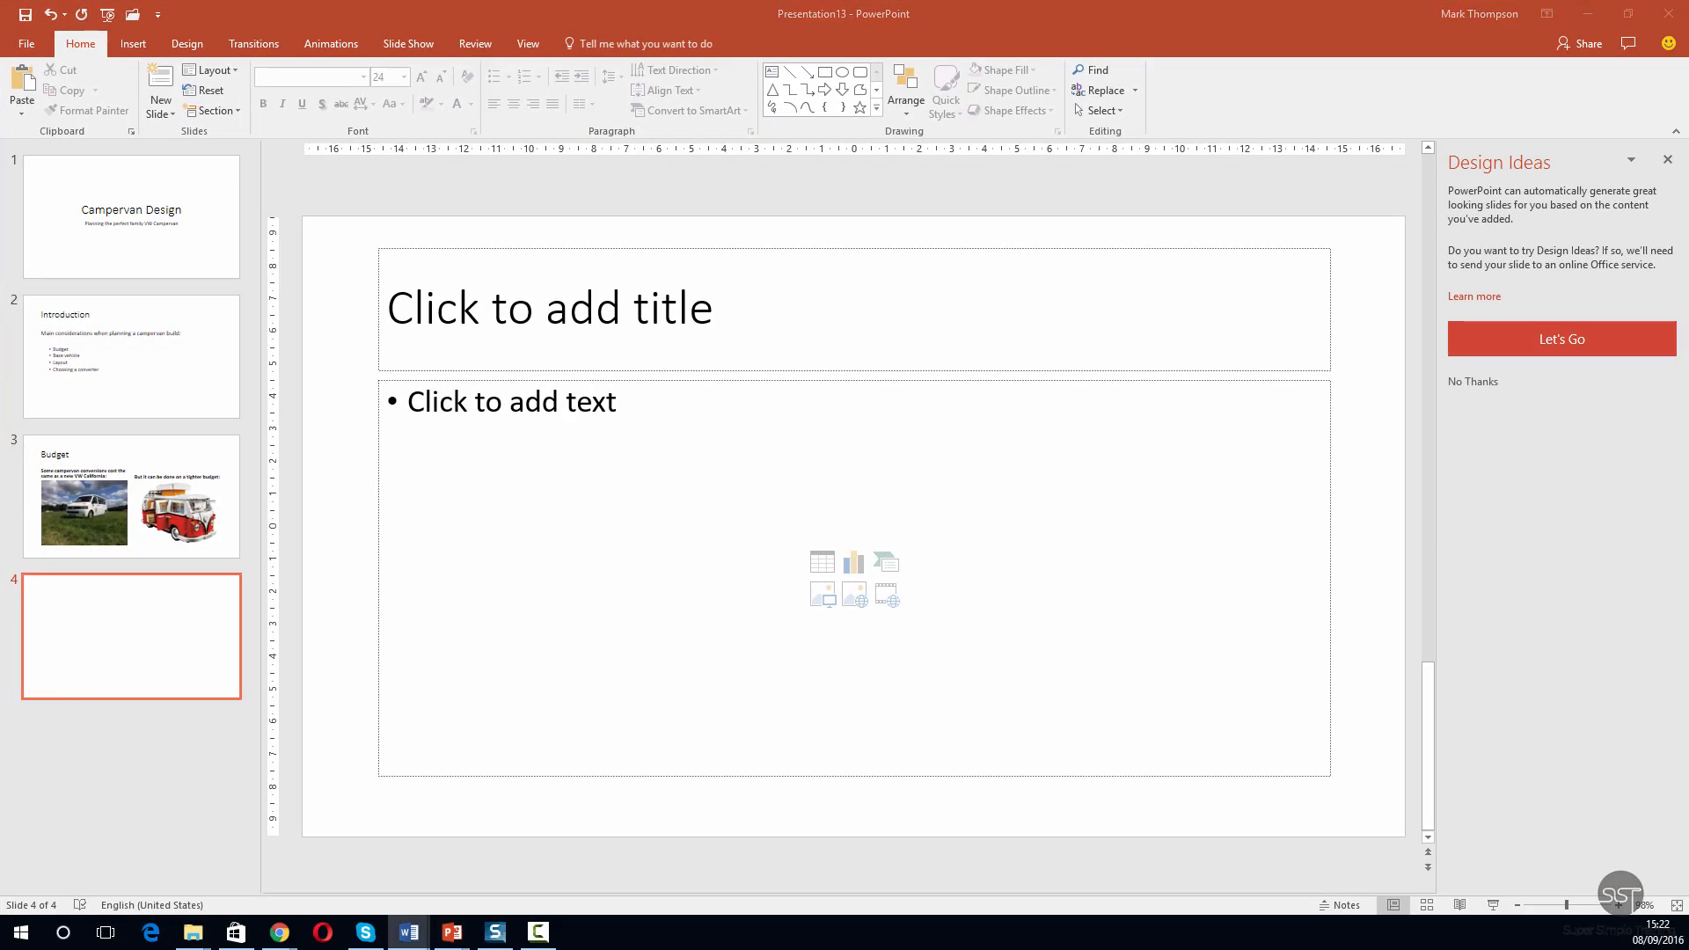
mouse_move(832, 320)
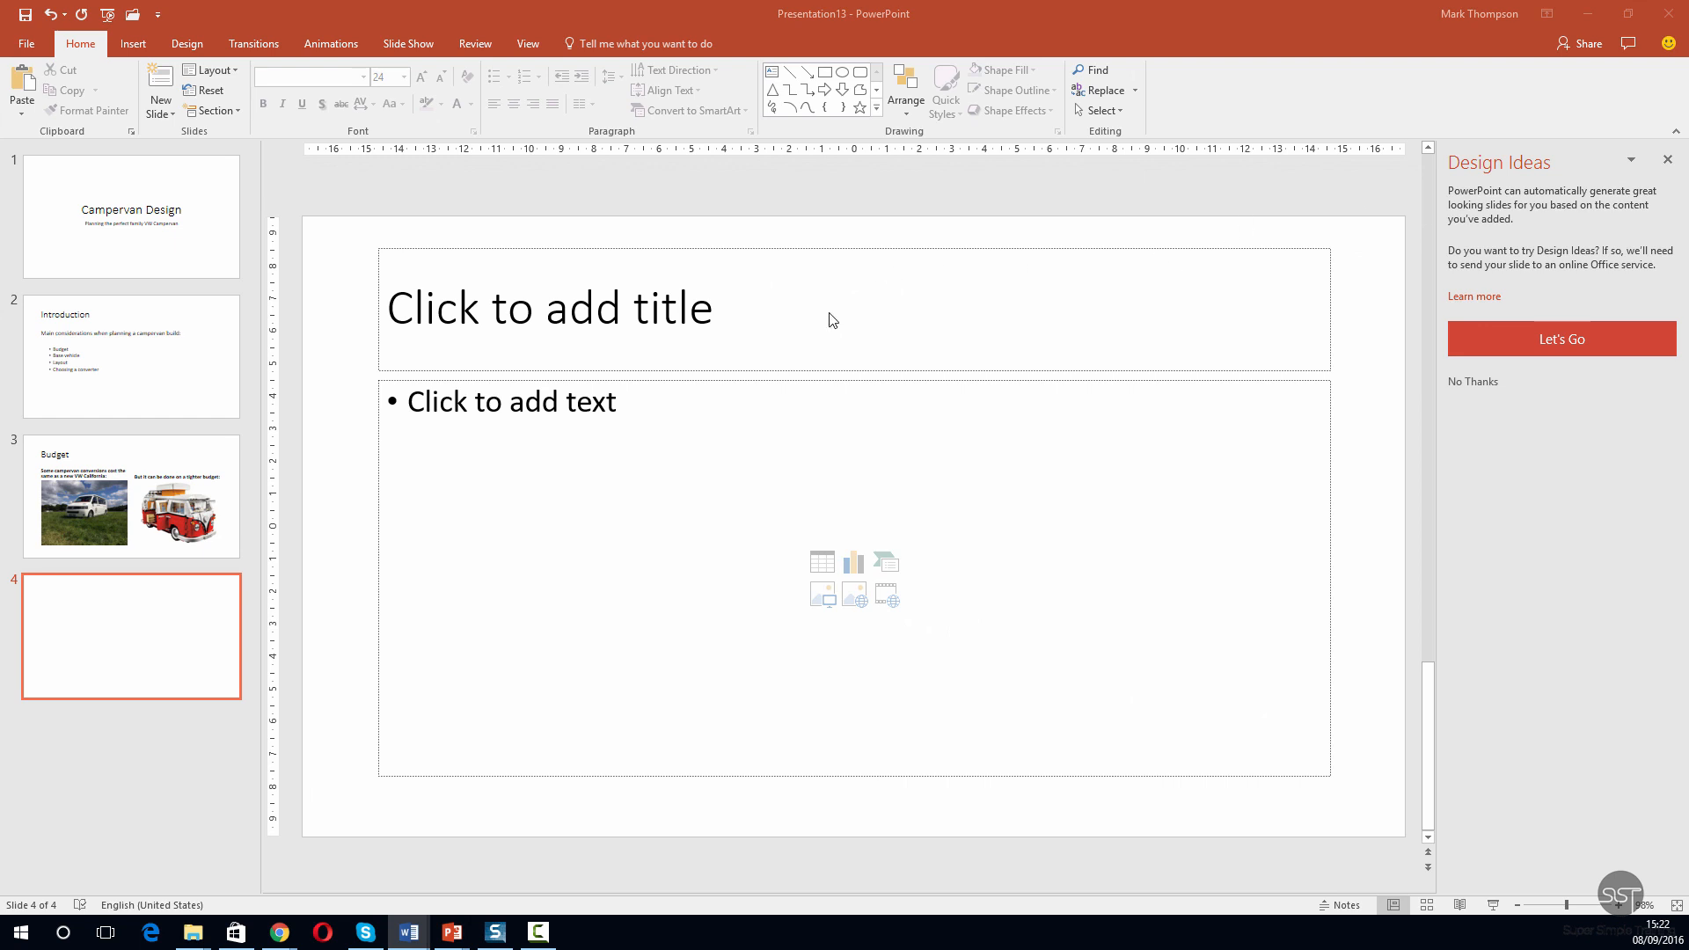
Title the new slide 'Budget – 50/50 split?'
left_click(598, 308)
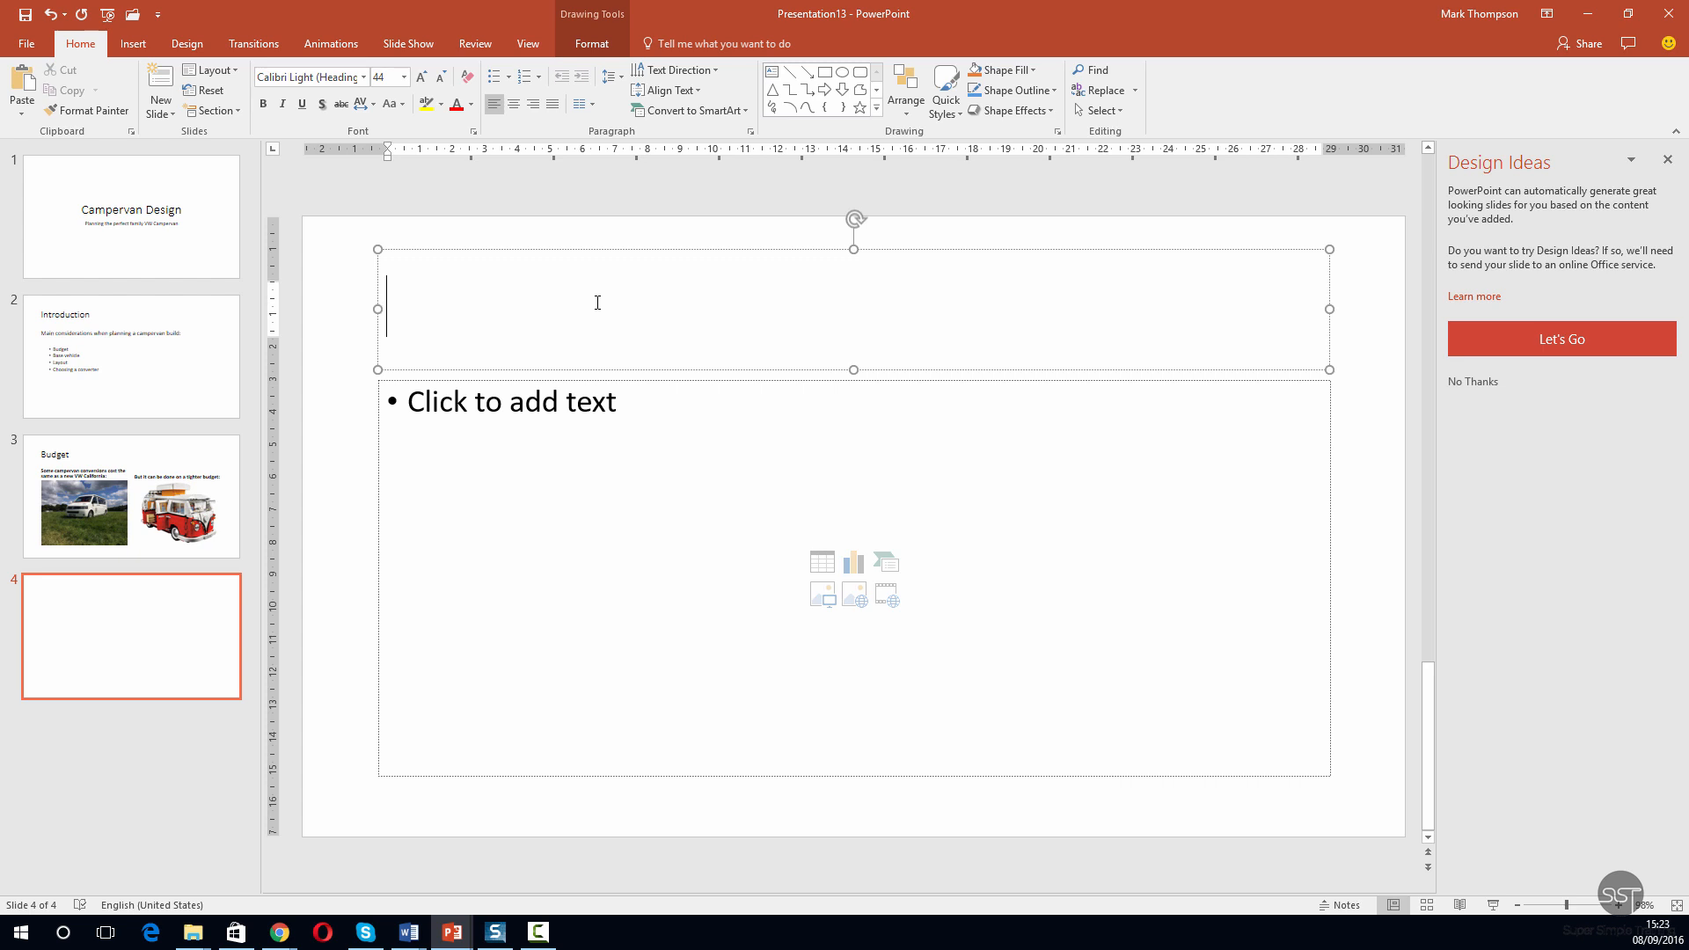
type("Budget")
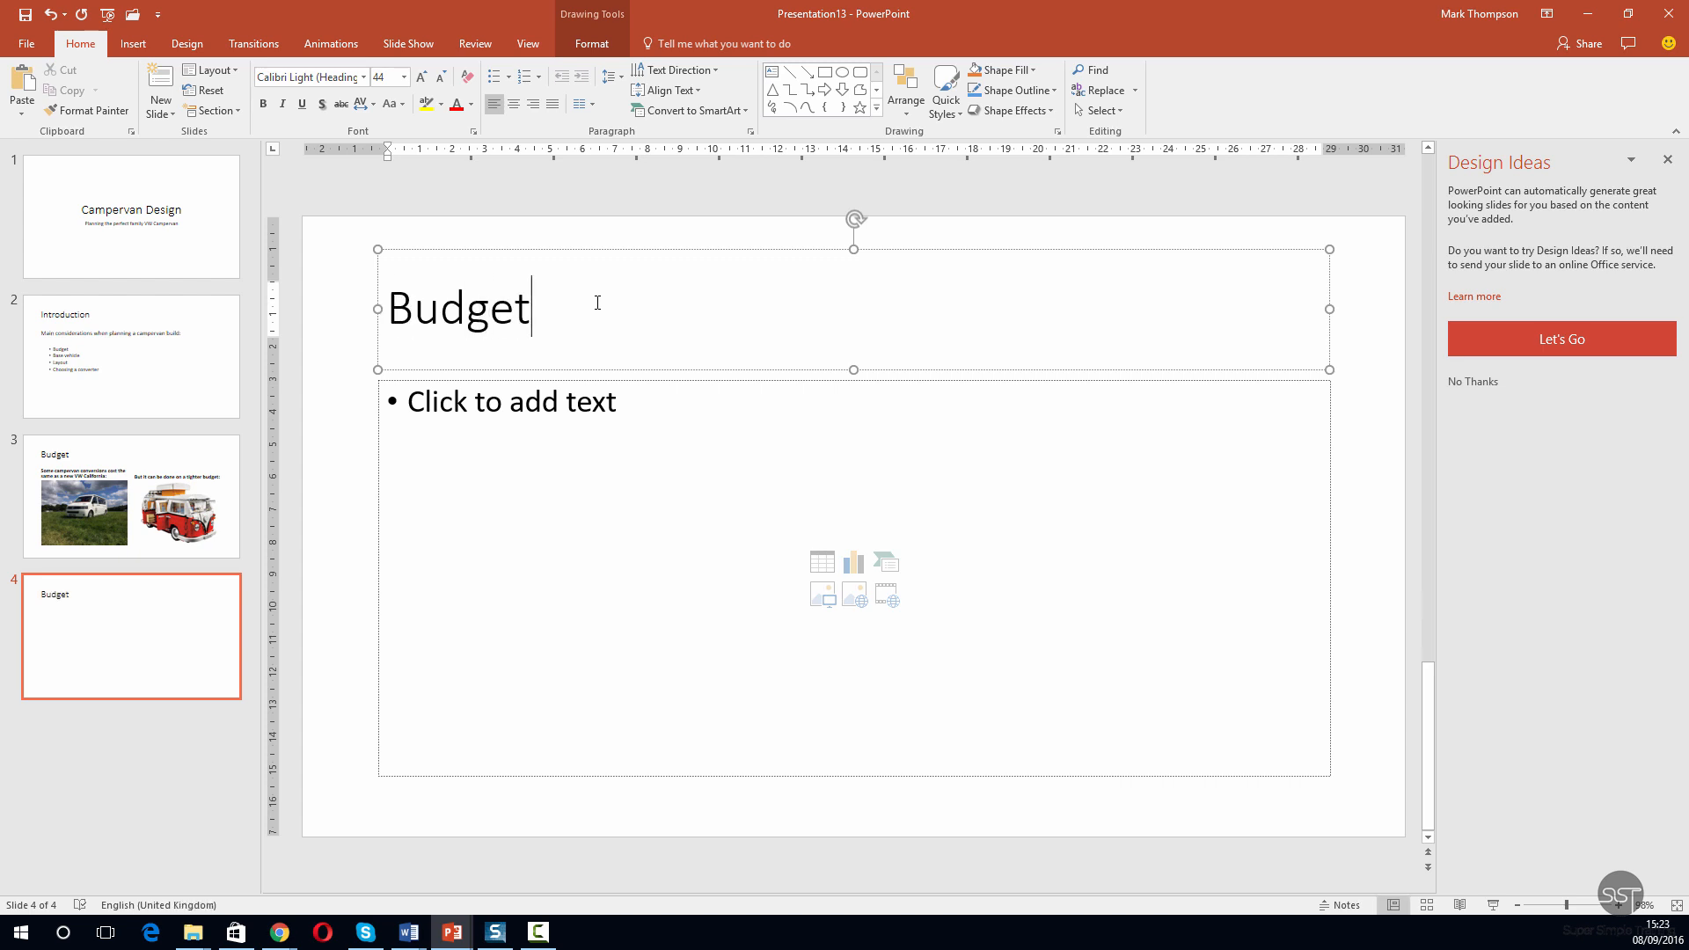
type("-")
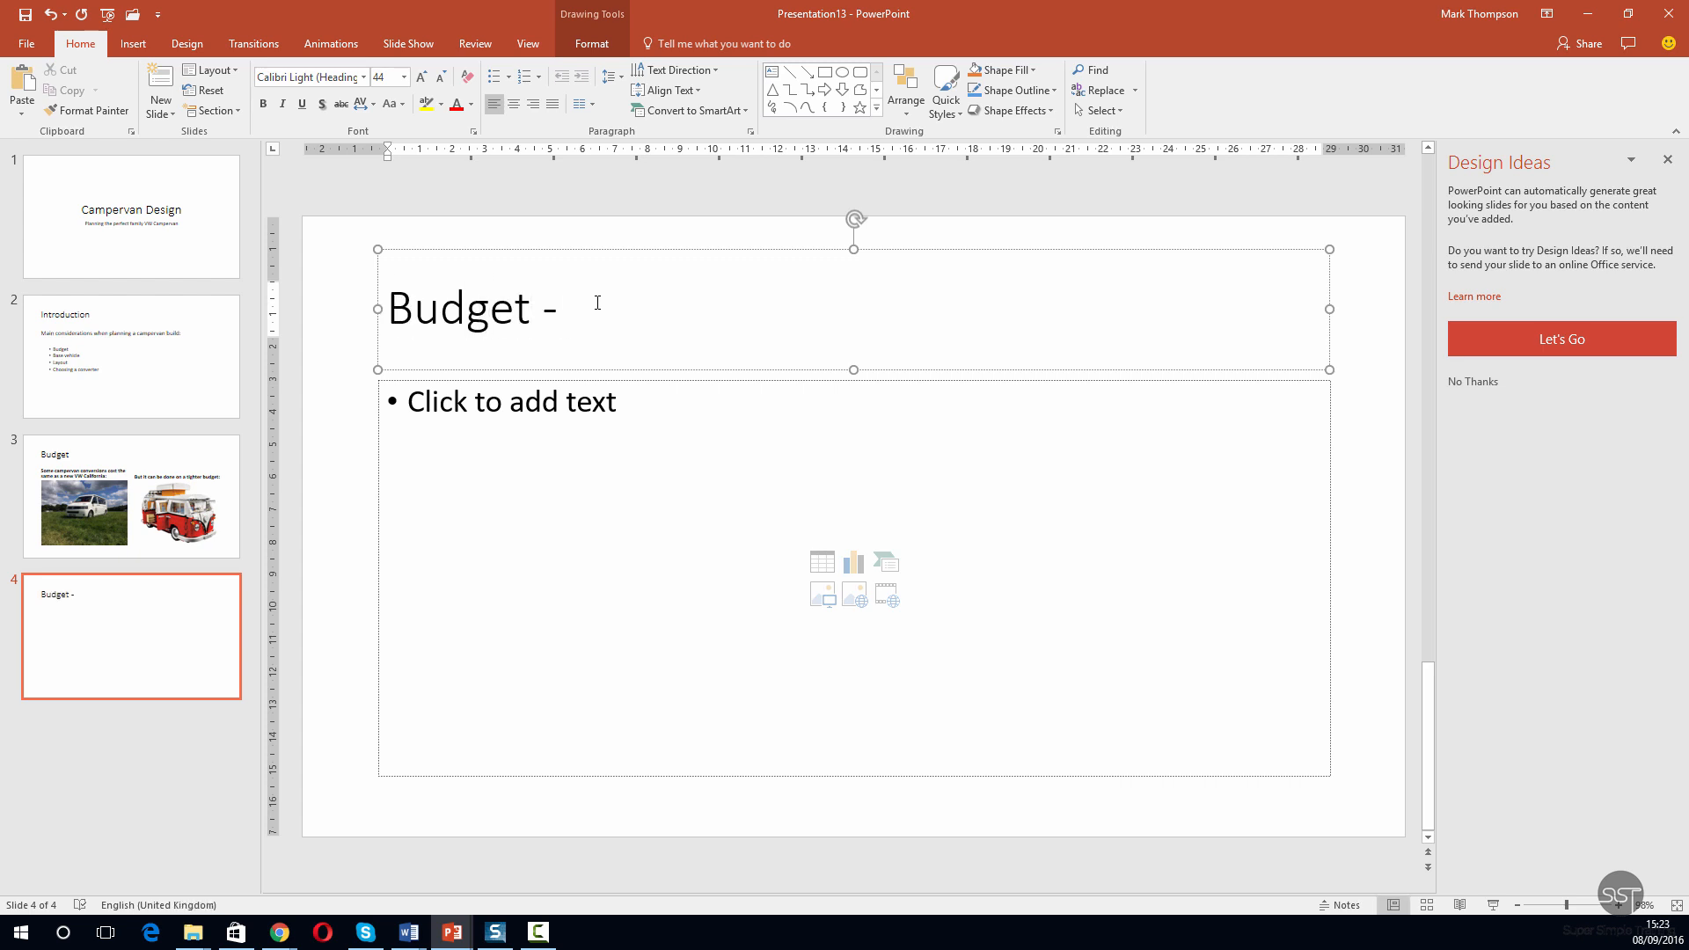
type("50/50 split?")
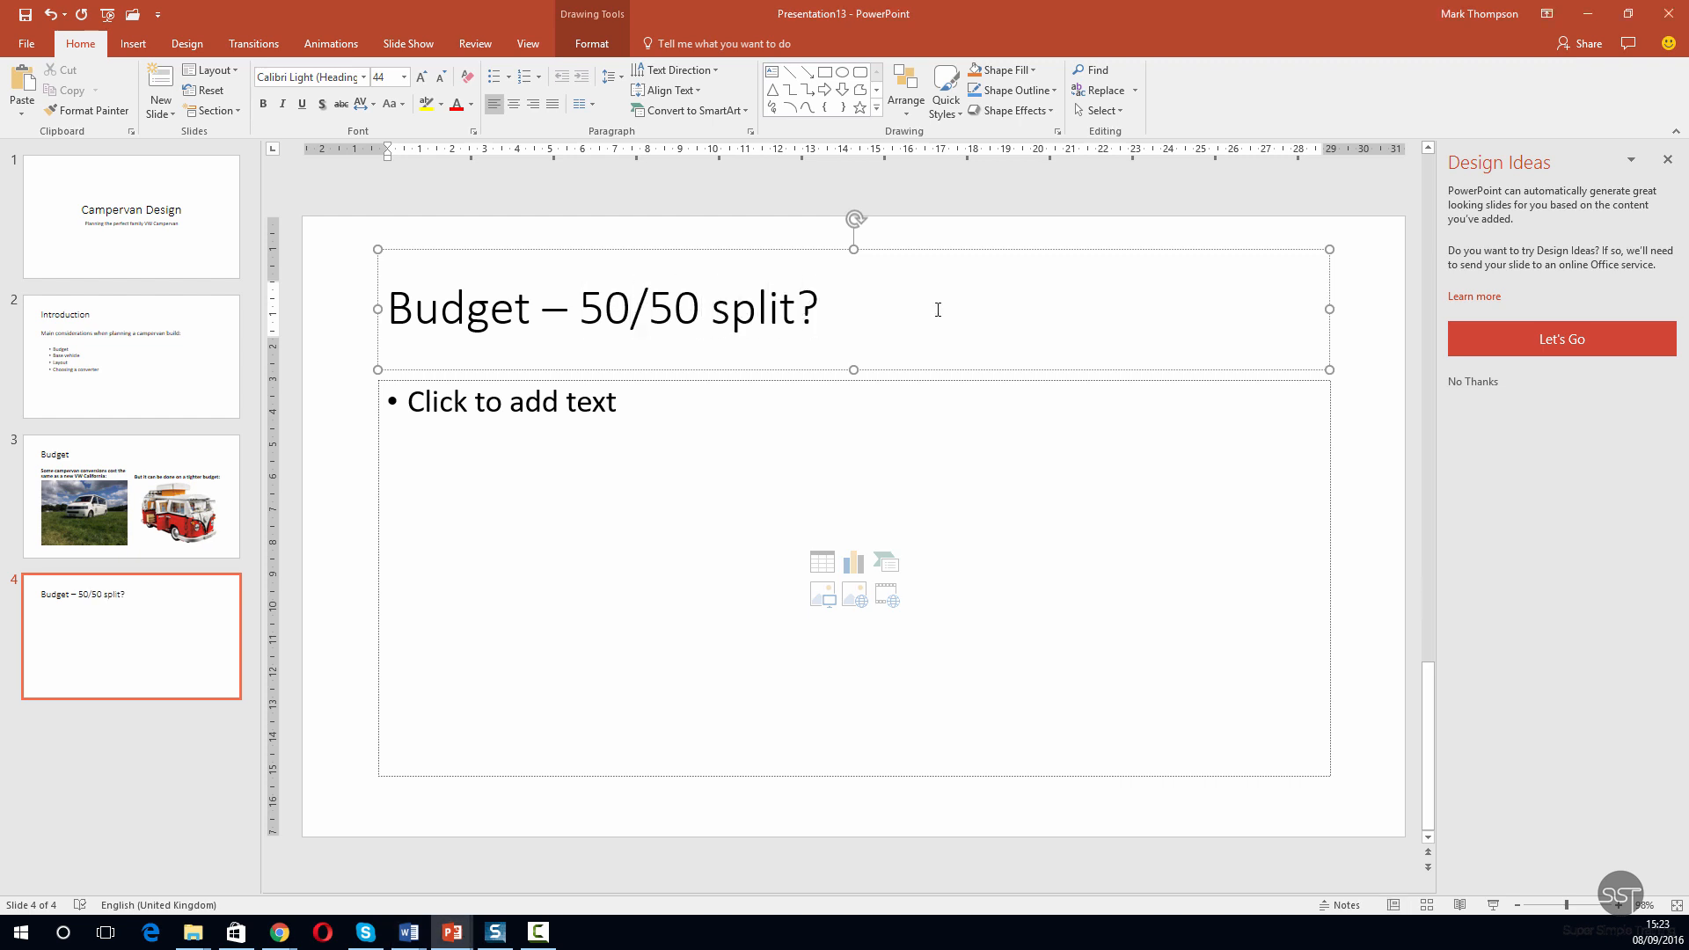
mouse_move(940, 320)
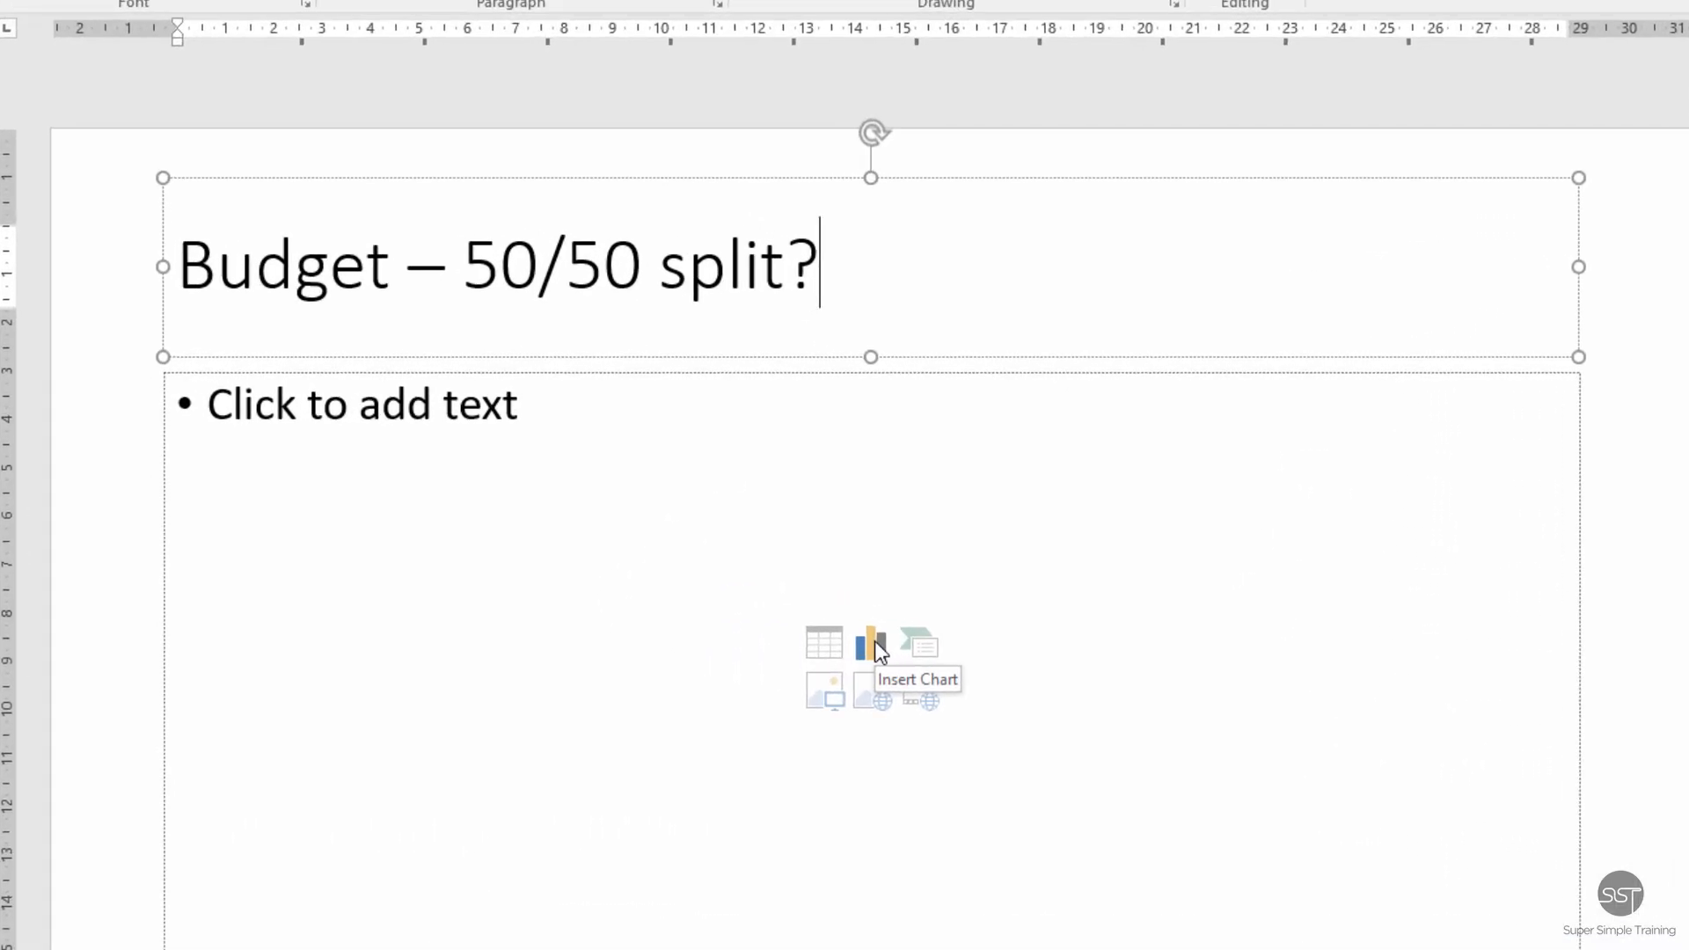
Insert a default pie chart into the slide's content placeholder
left_click(869, 644)
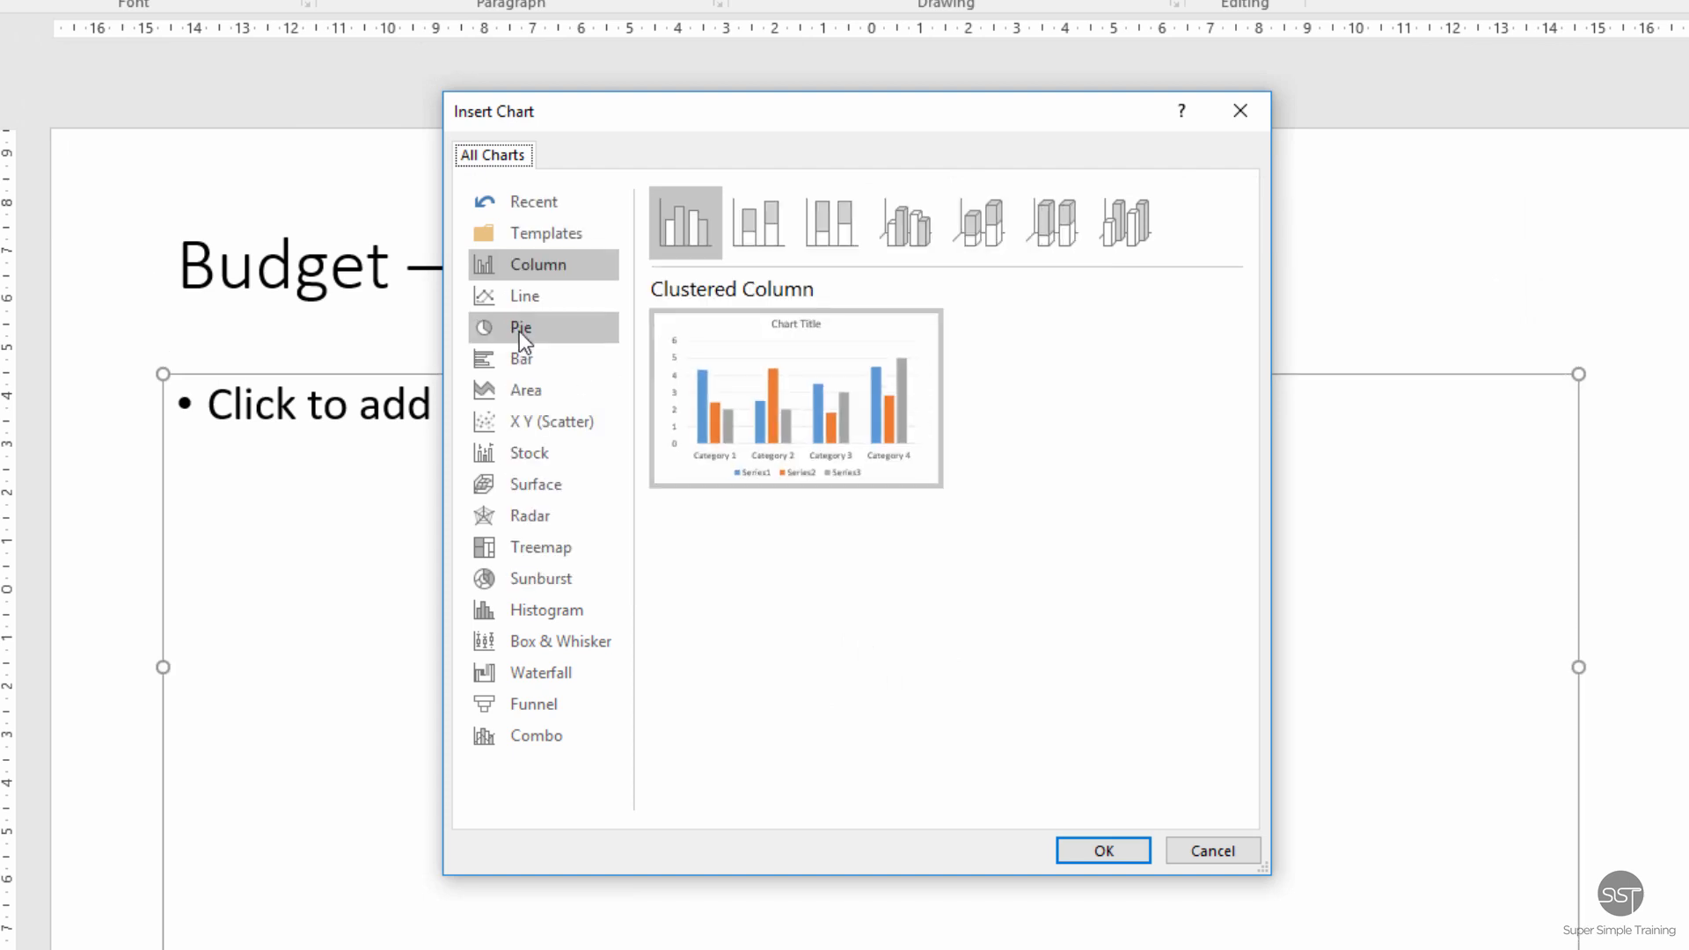
left_click(521, 328)
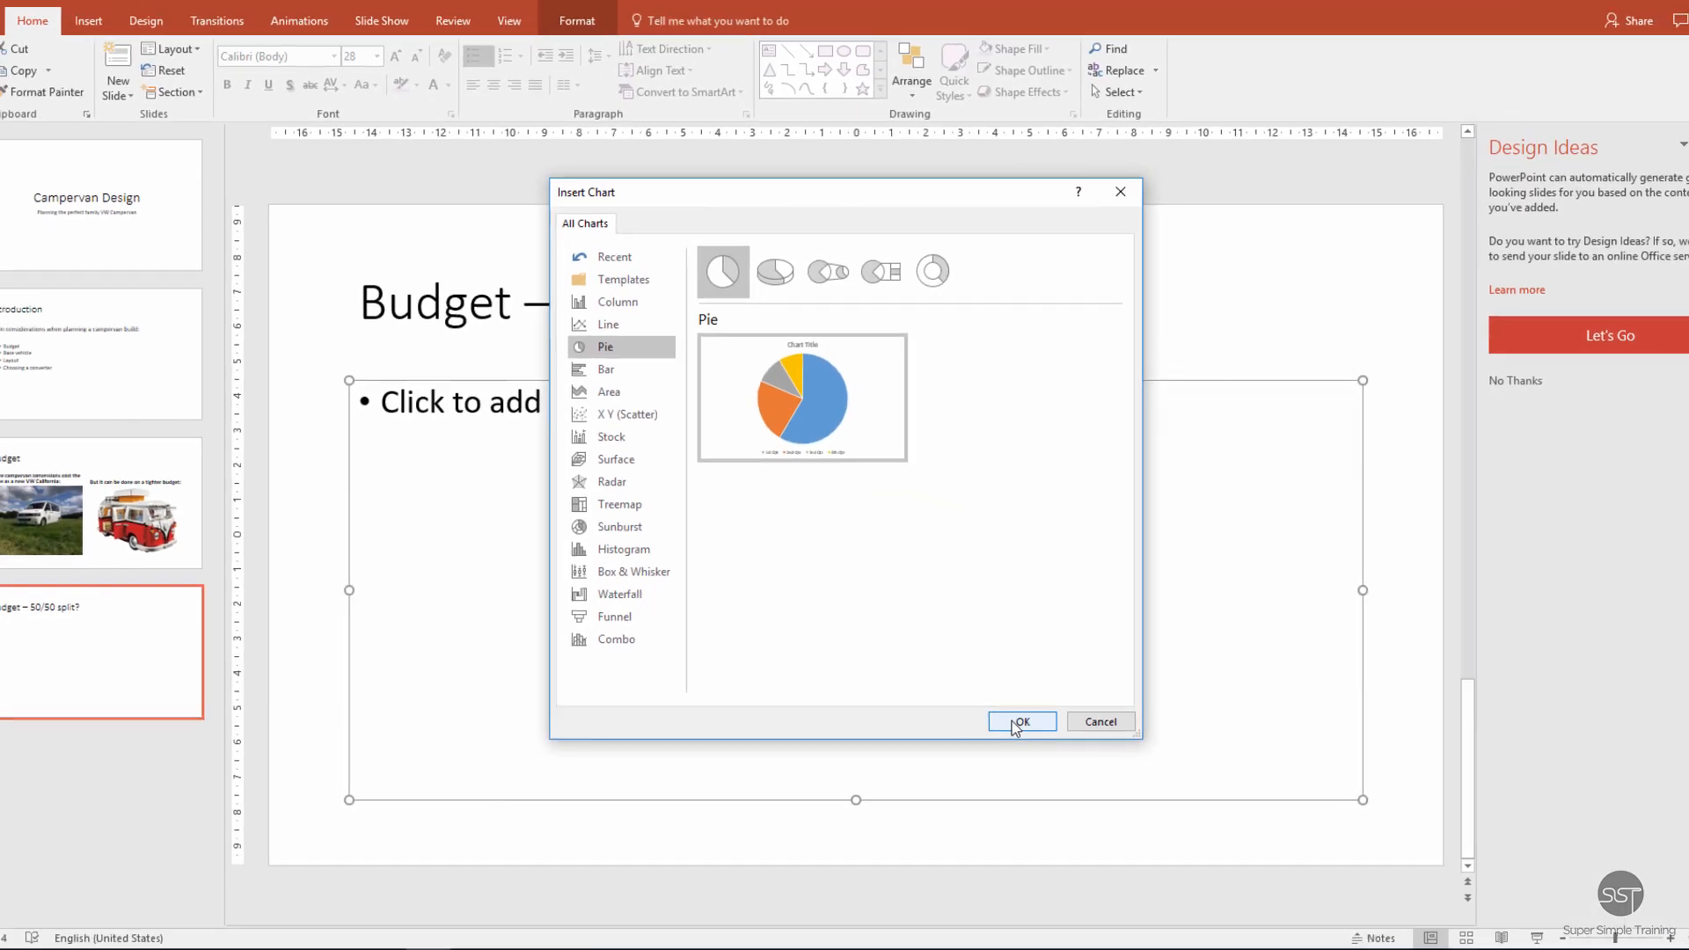
left_click(1020, 722)
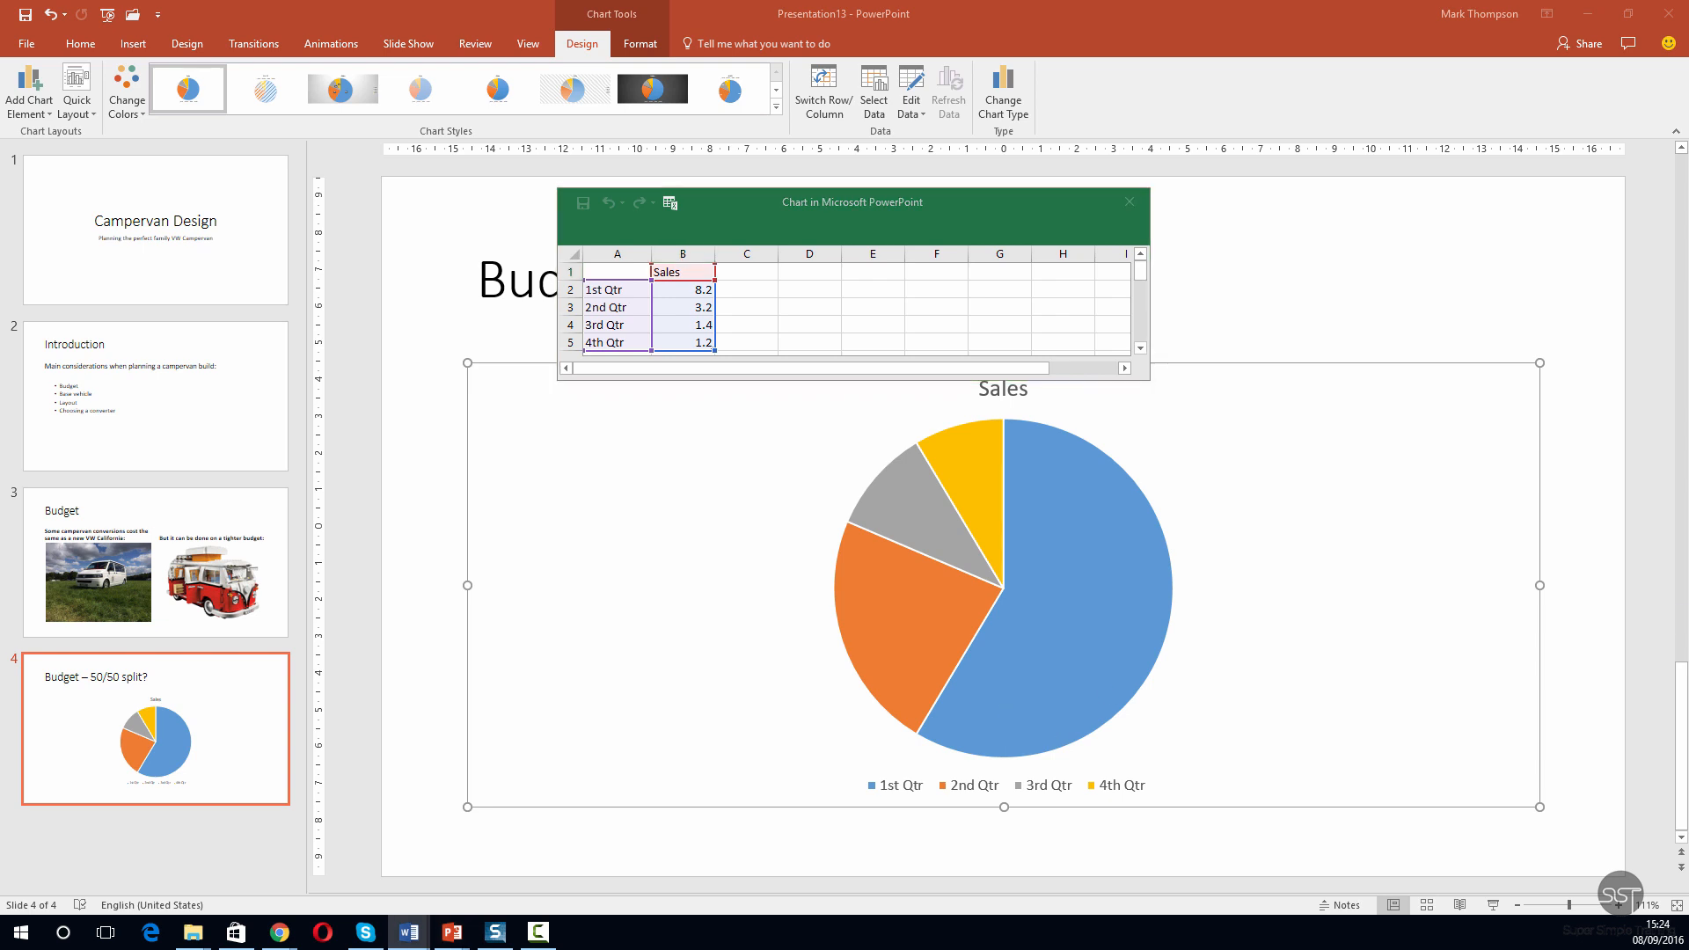
mouse_move(1414, 519)
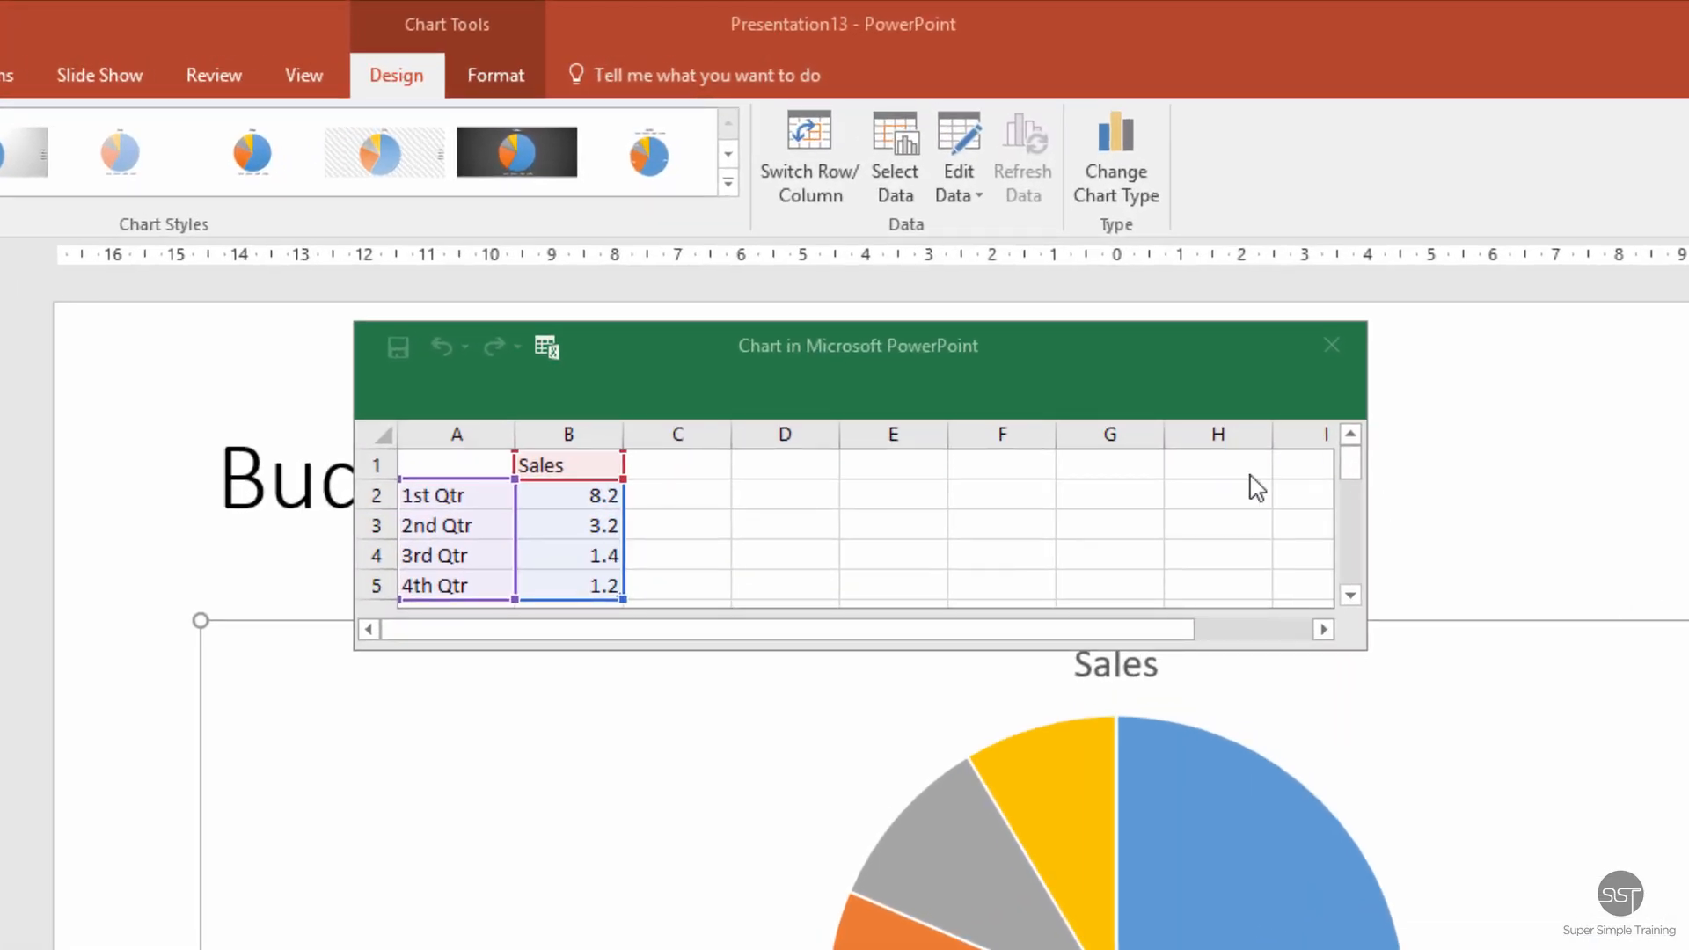
Rename the chart heading to 'Cost Split' and the first two categories to 'Base Vehicle' and 'Conversion'
left_click(566, 465)
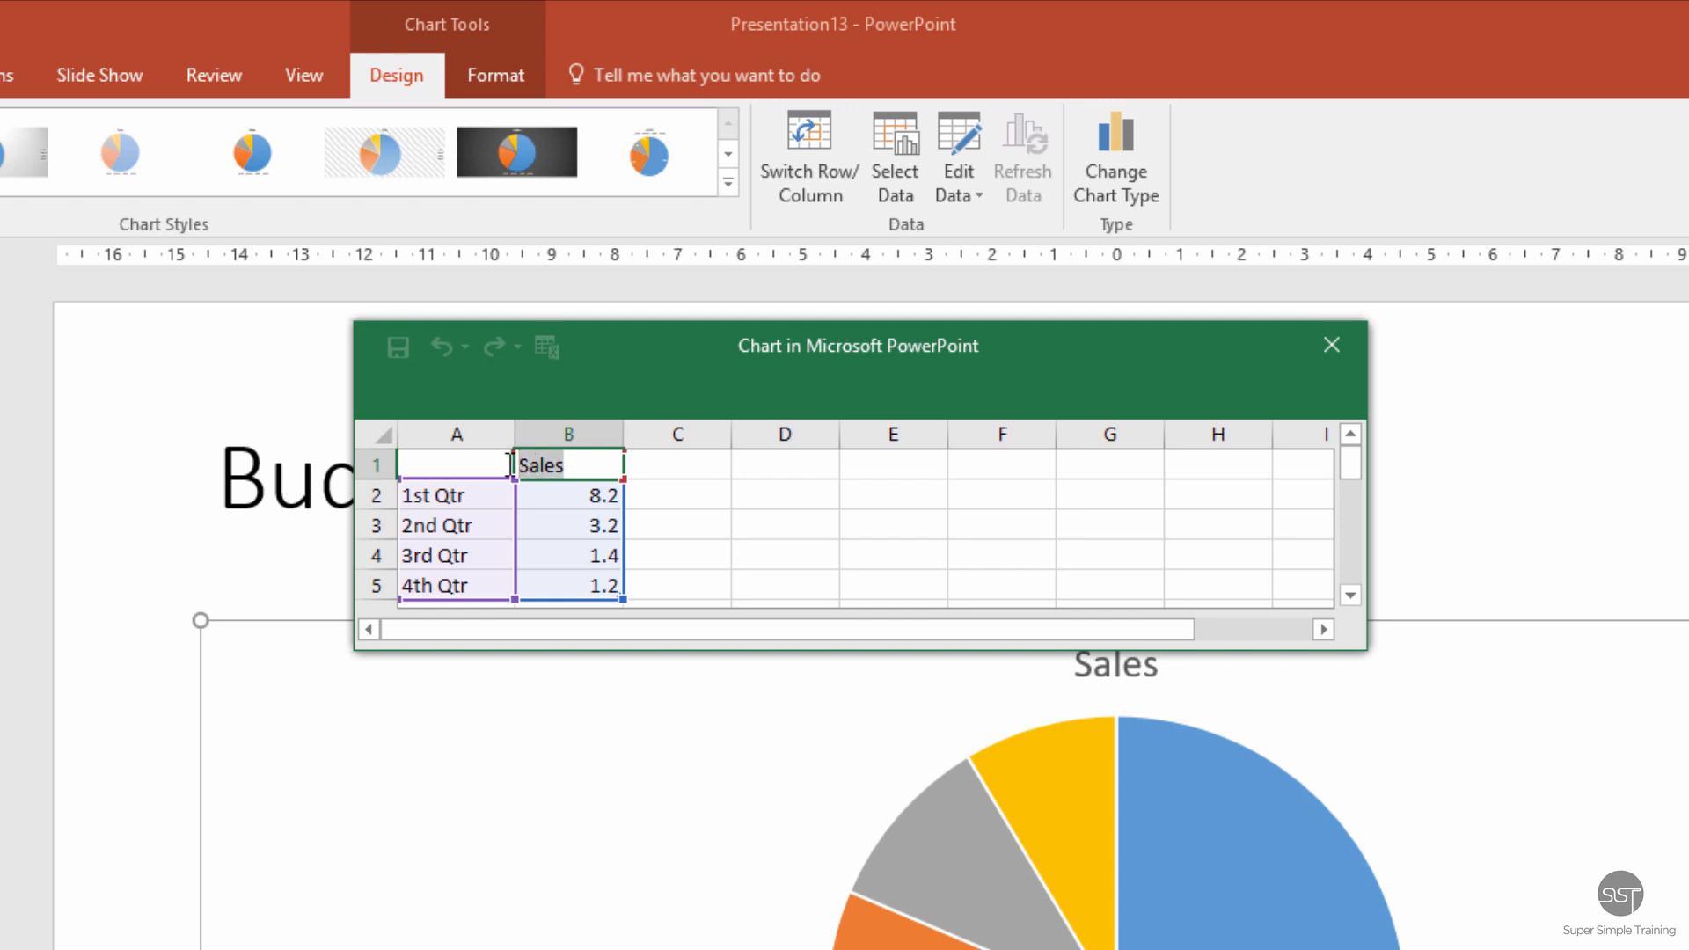
type("Cost Split")
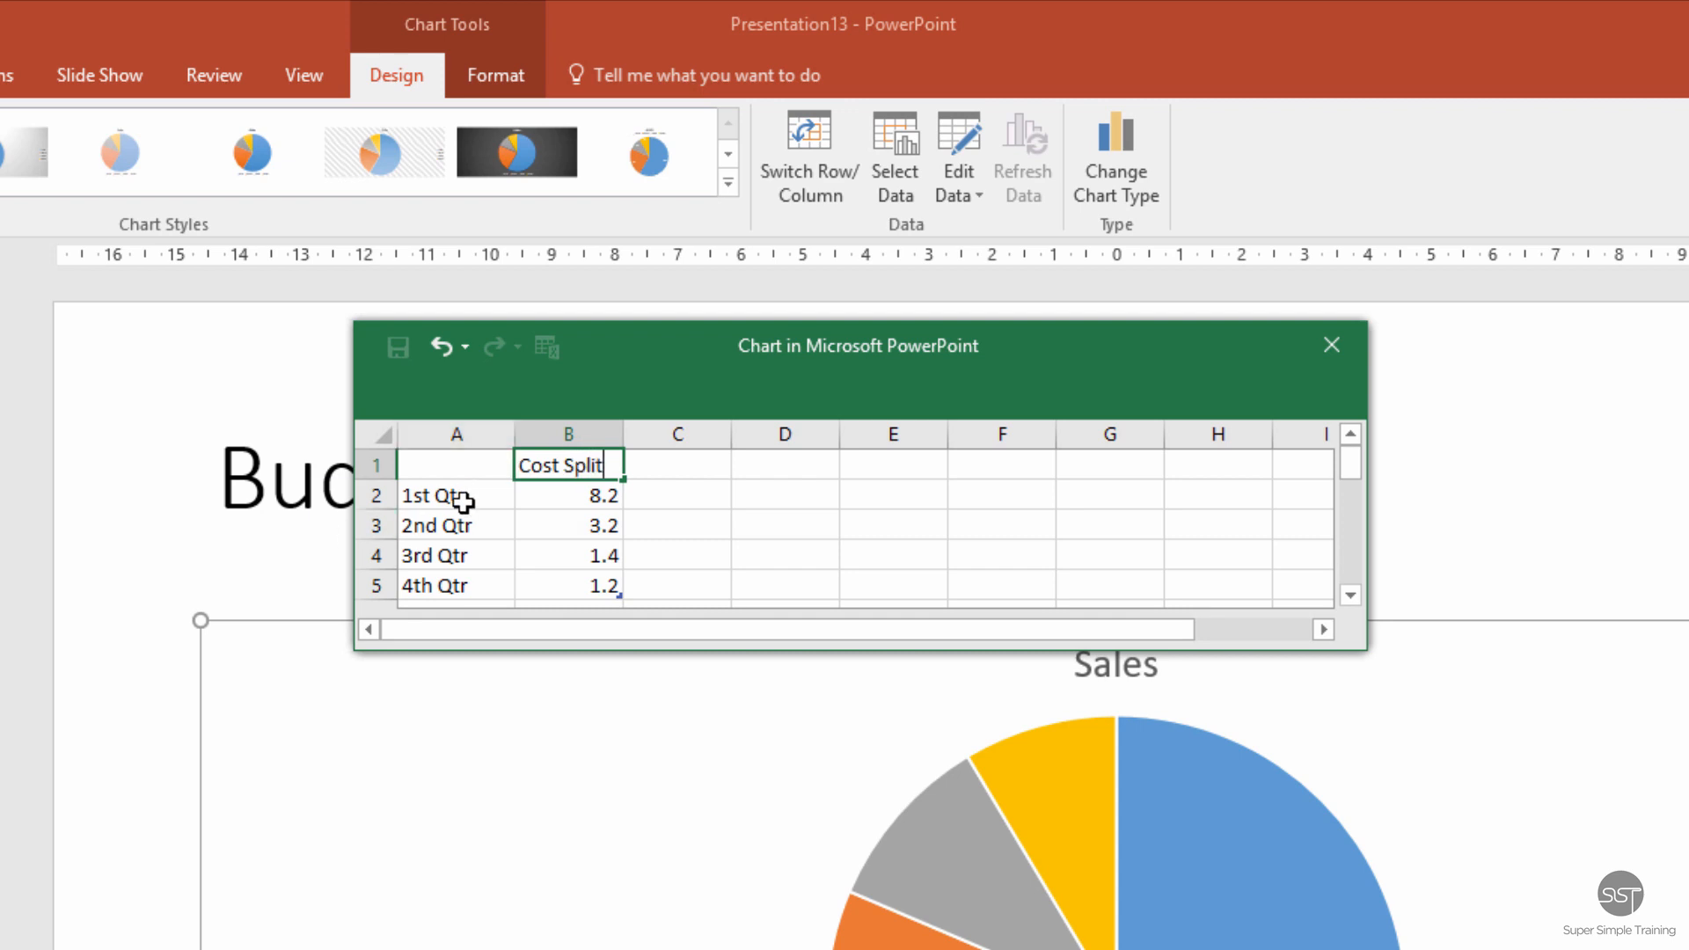
key("Enter")
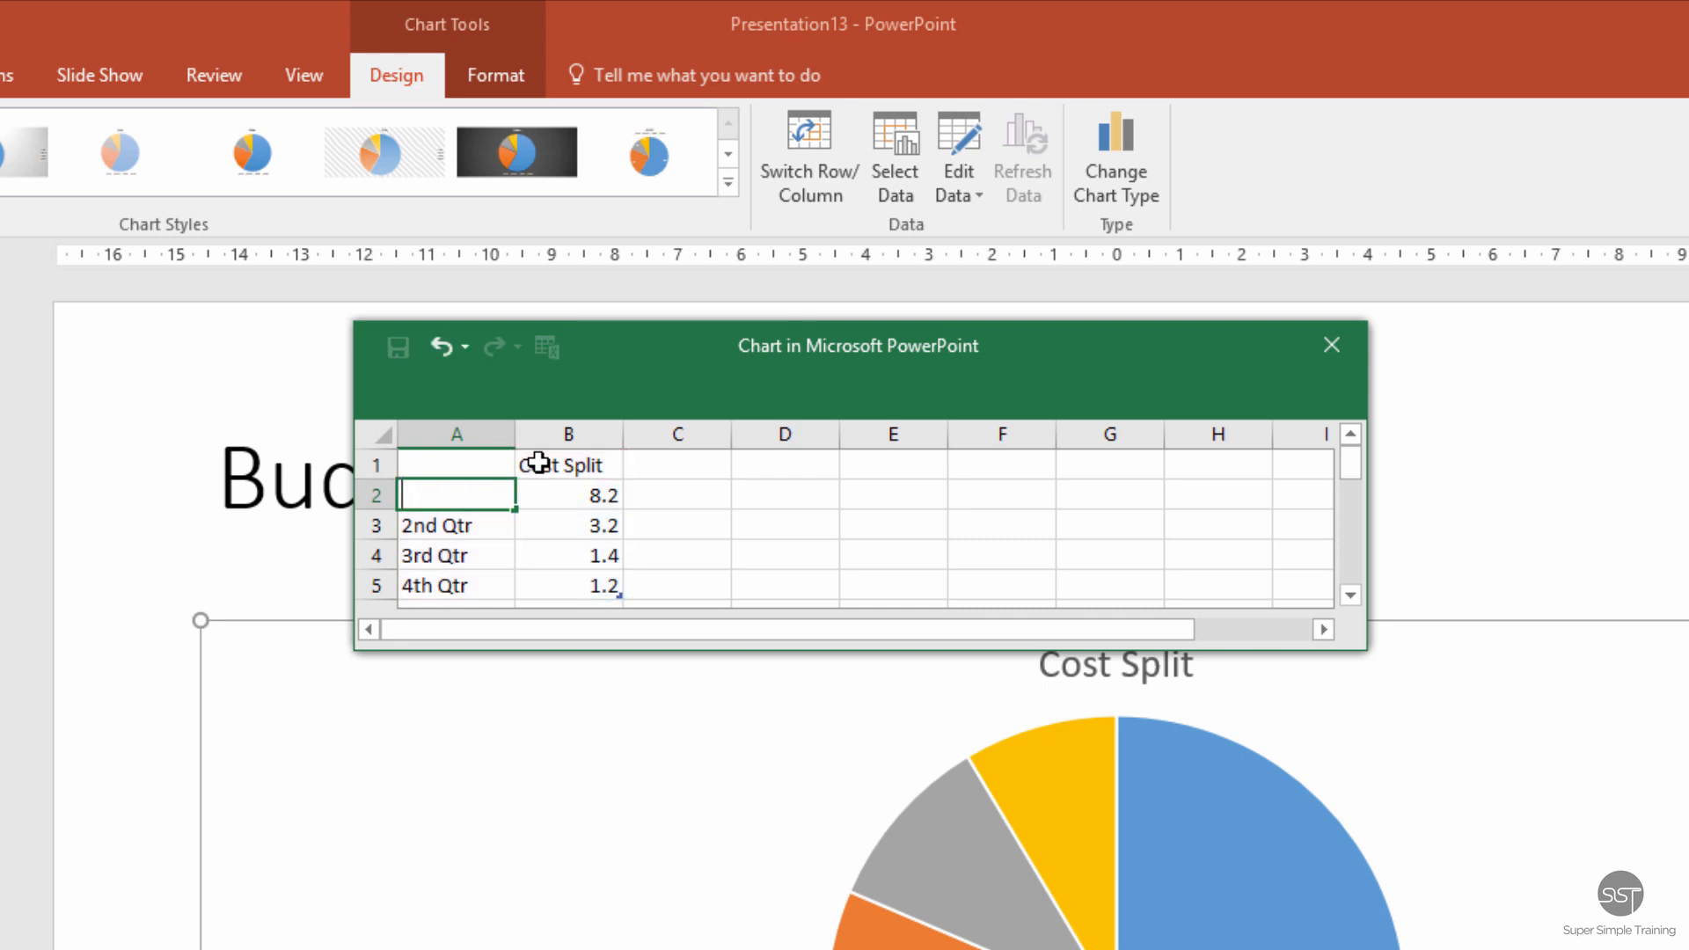
type("Base")
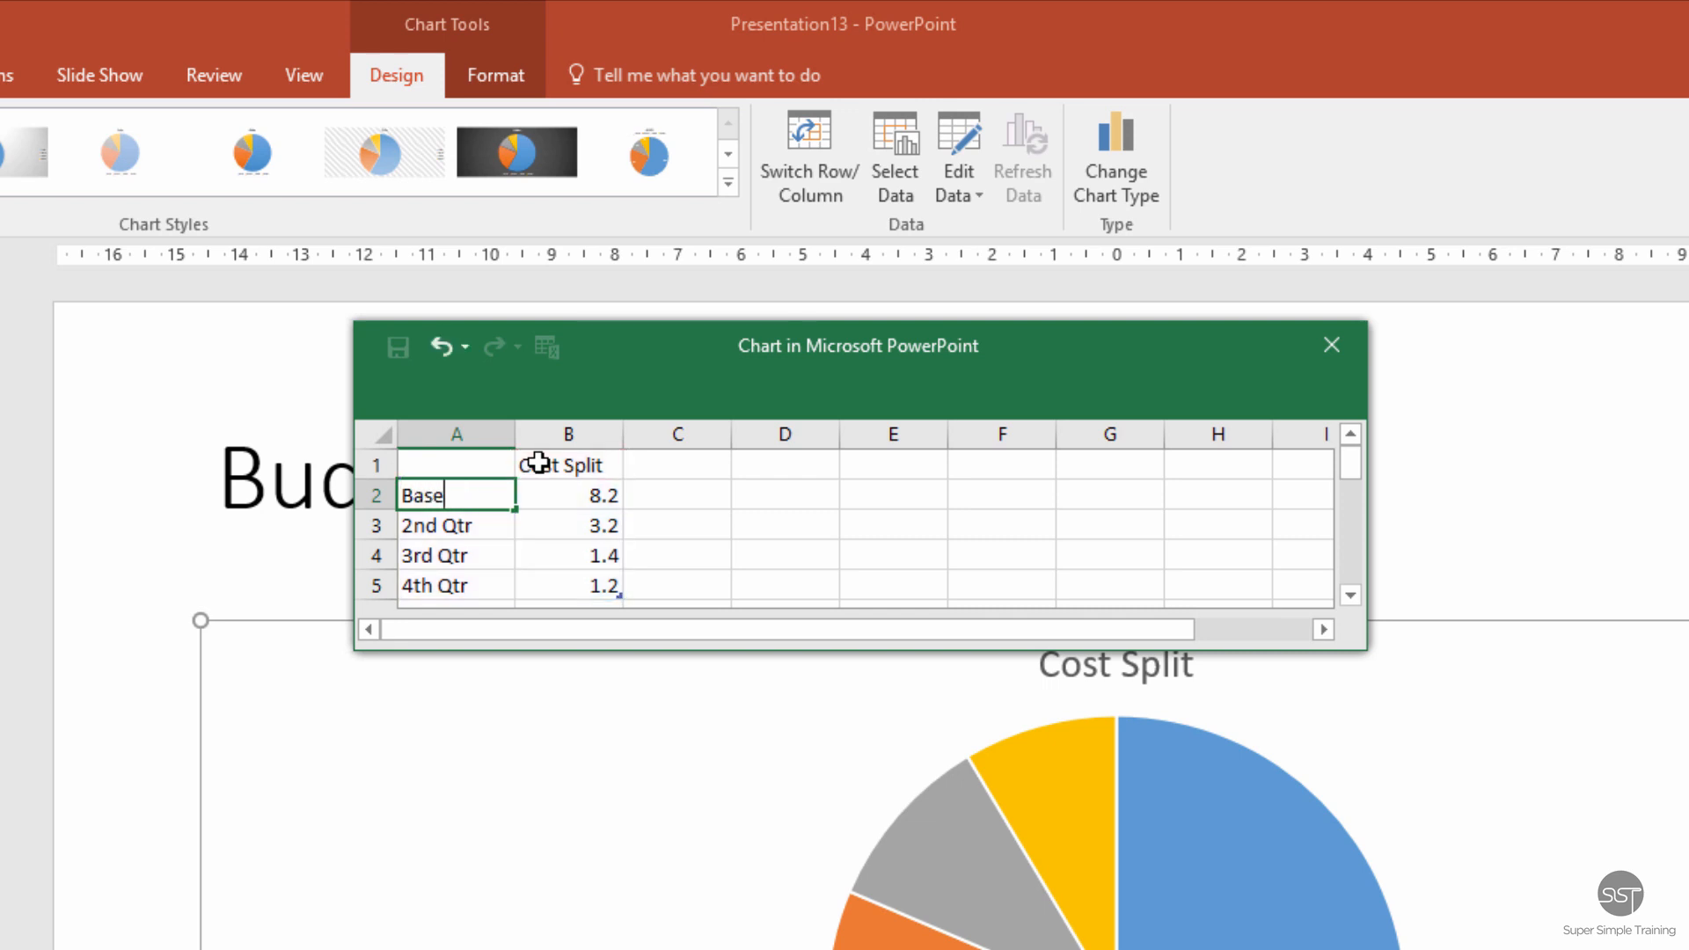
type("Vehicle")
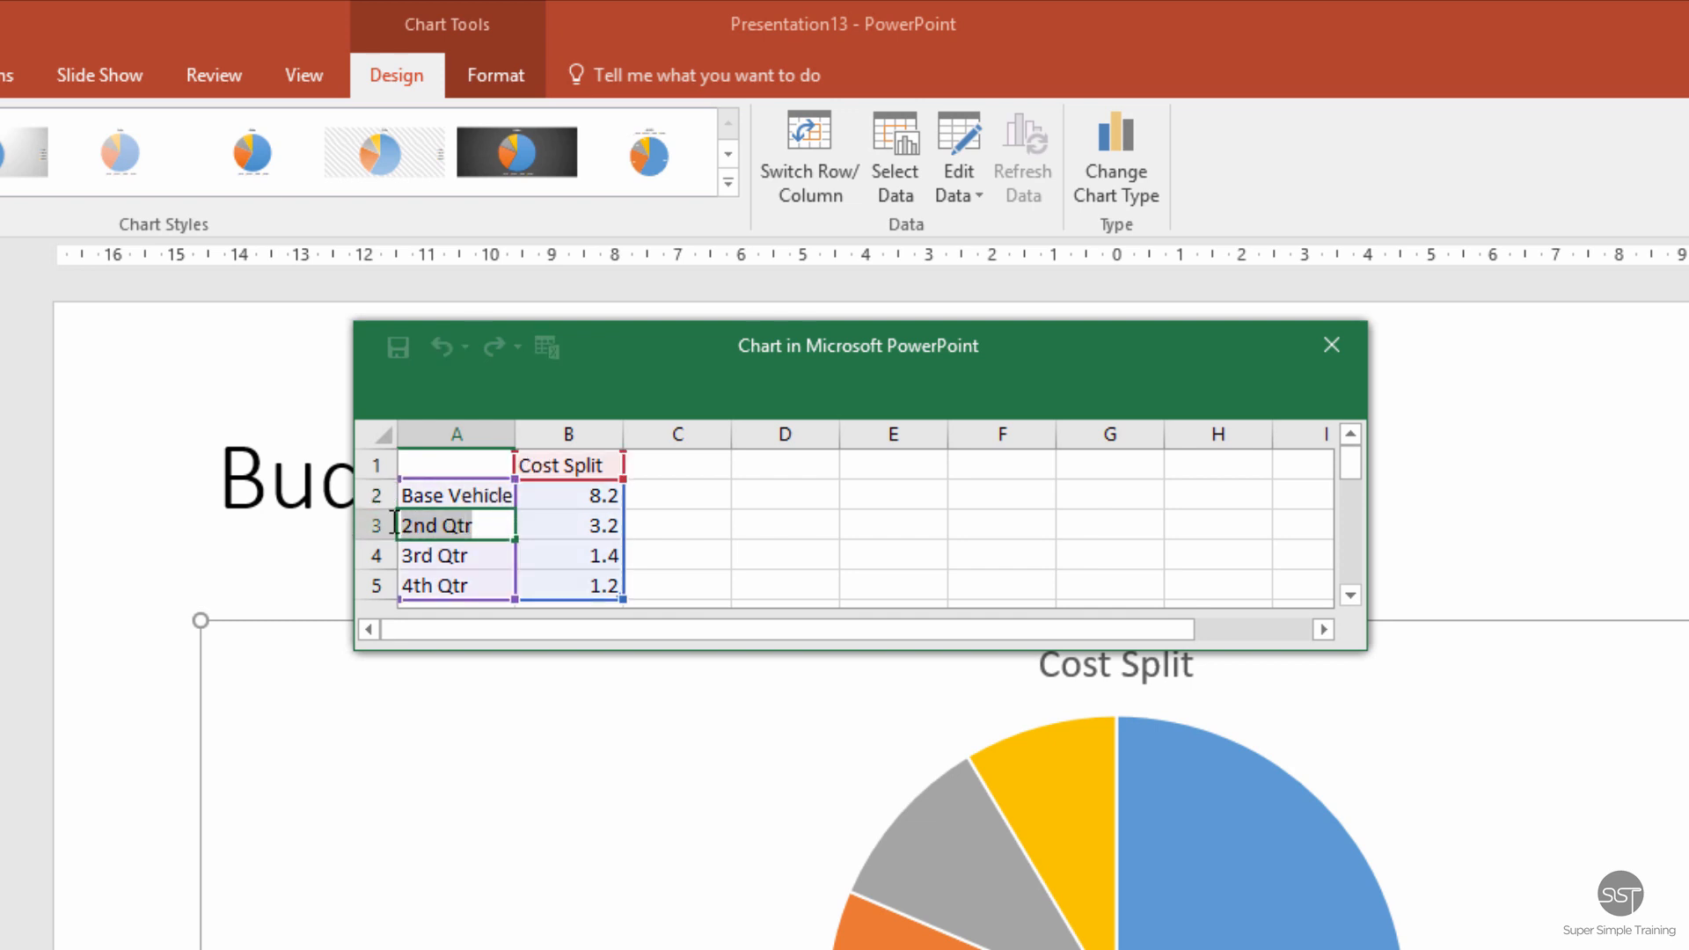
type("Conversion")
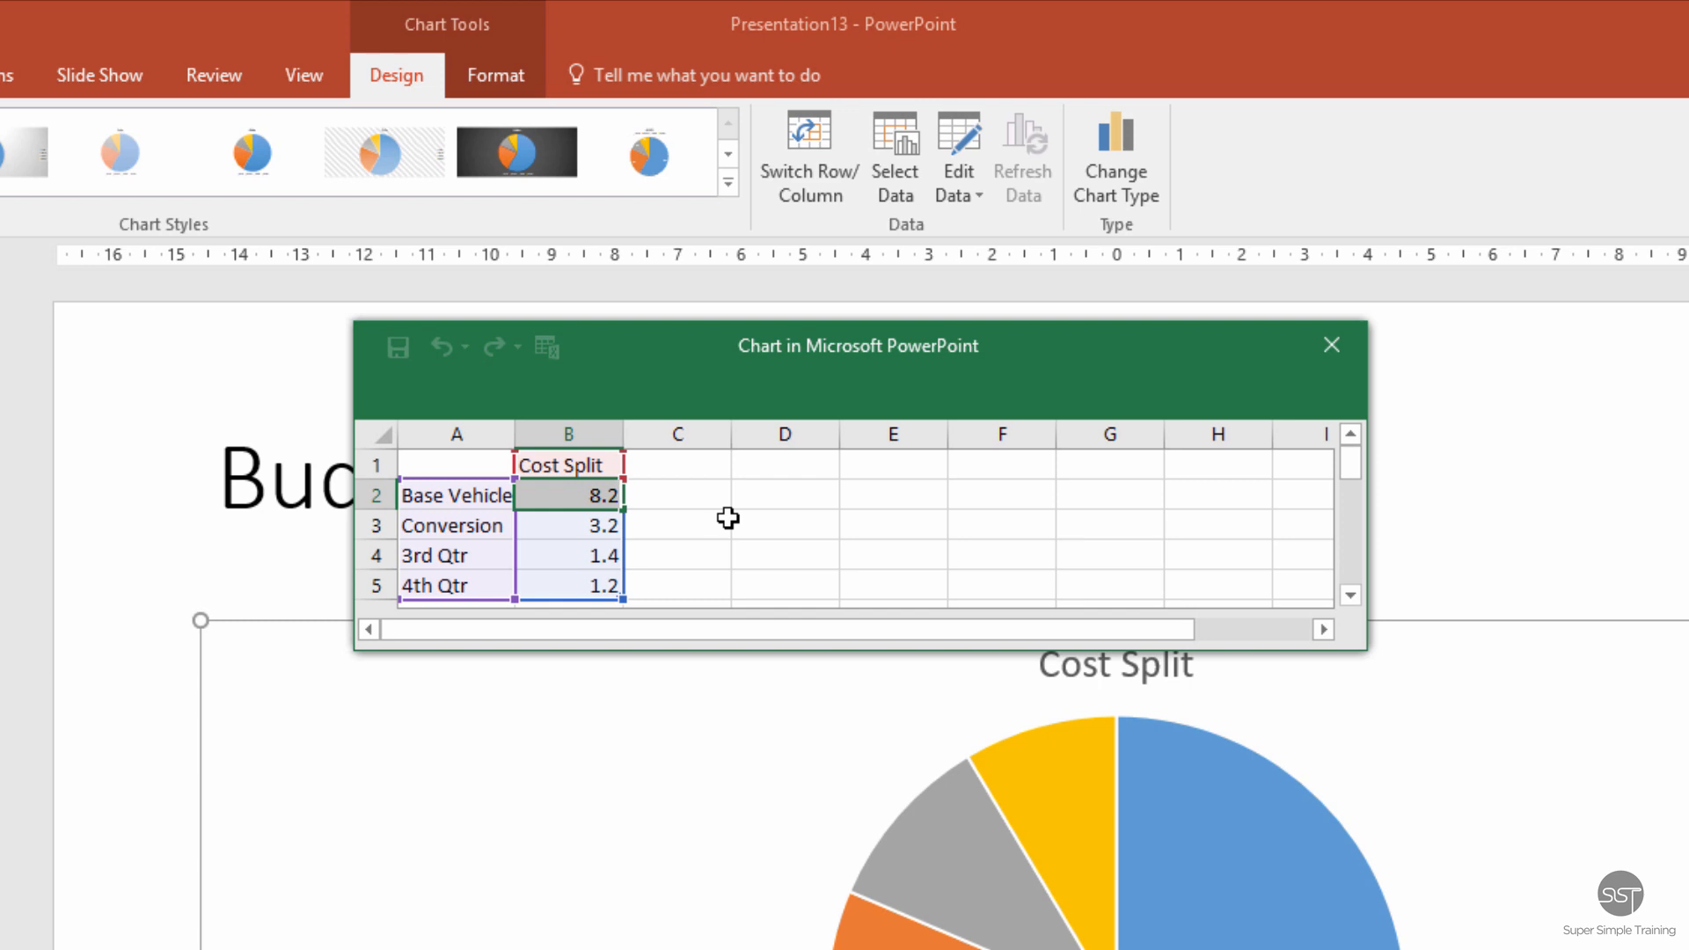
Set Base Vehicle and Conversion to £22,500 each so the pie splits evenly
type("£22,500")
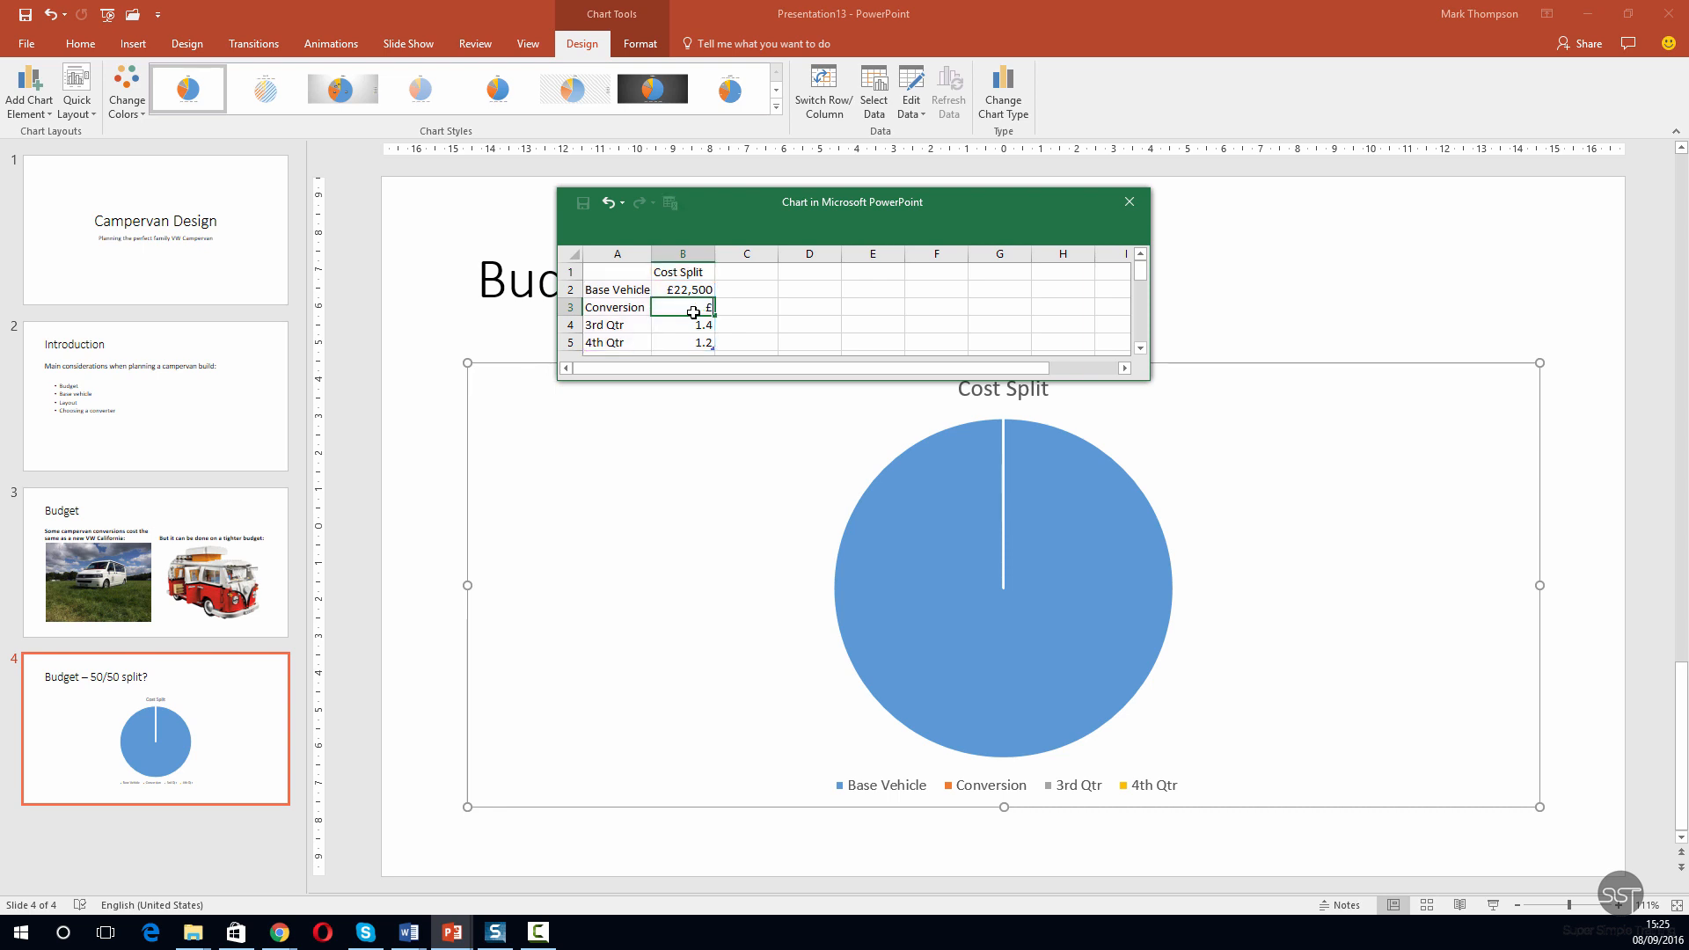
type("22")
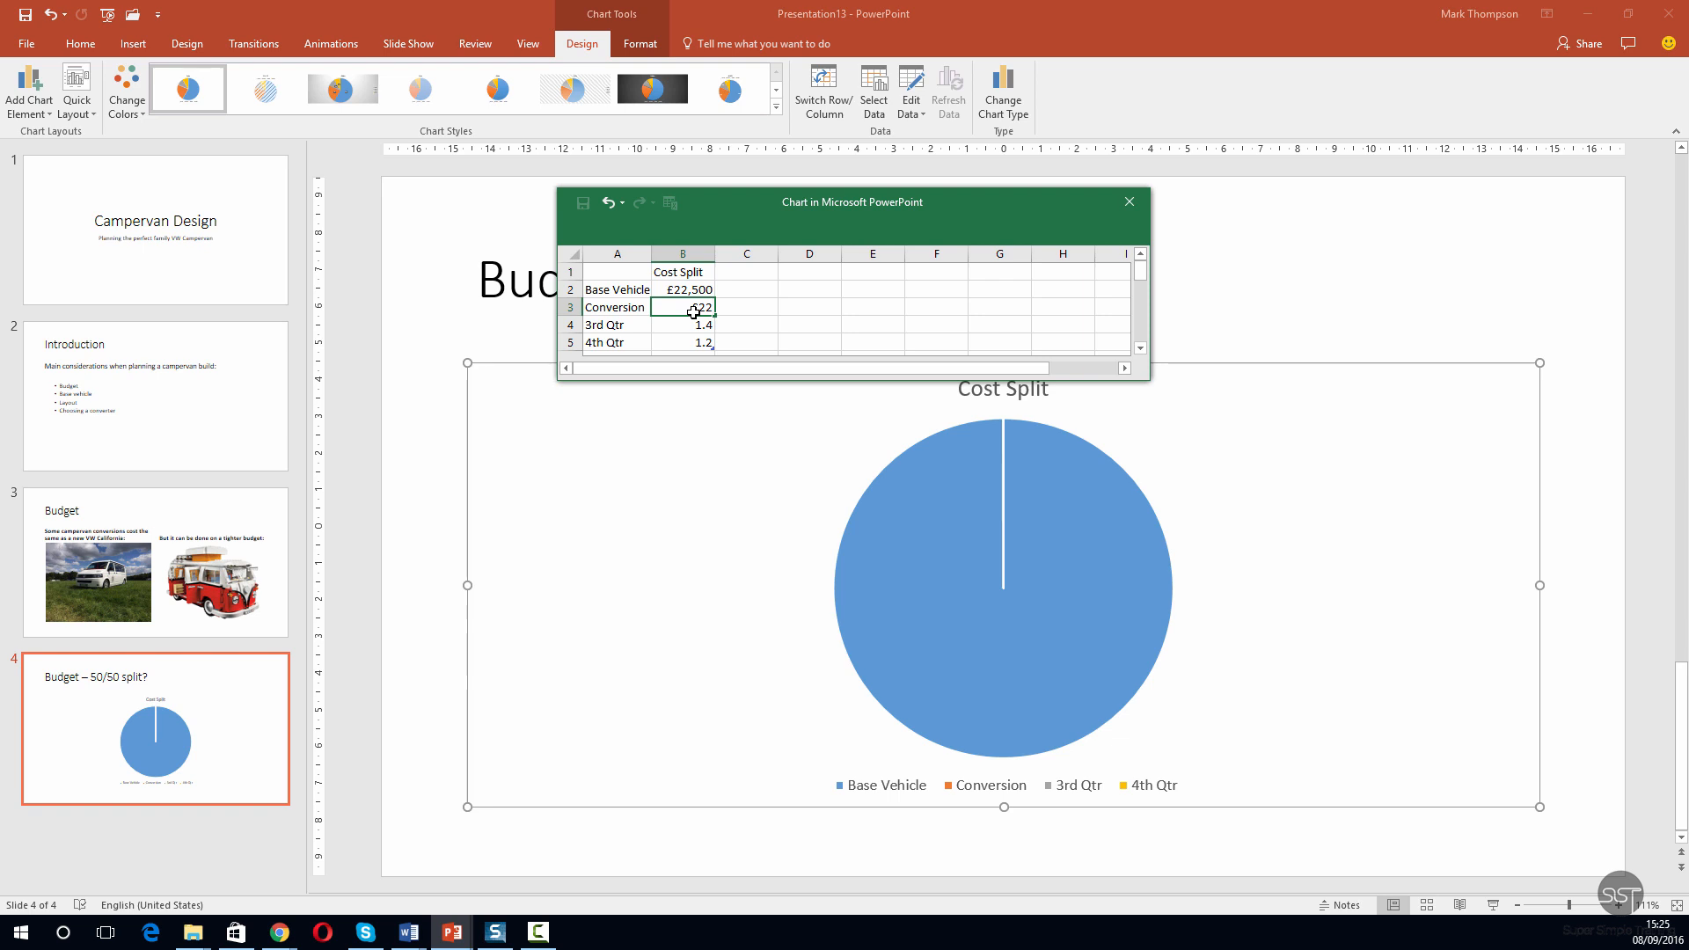
type("£22,500")
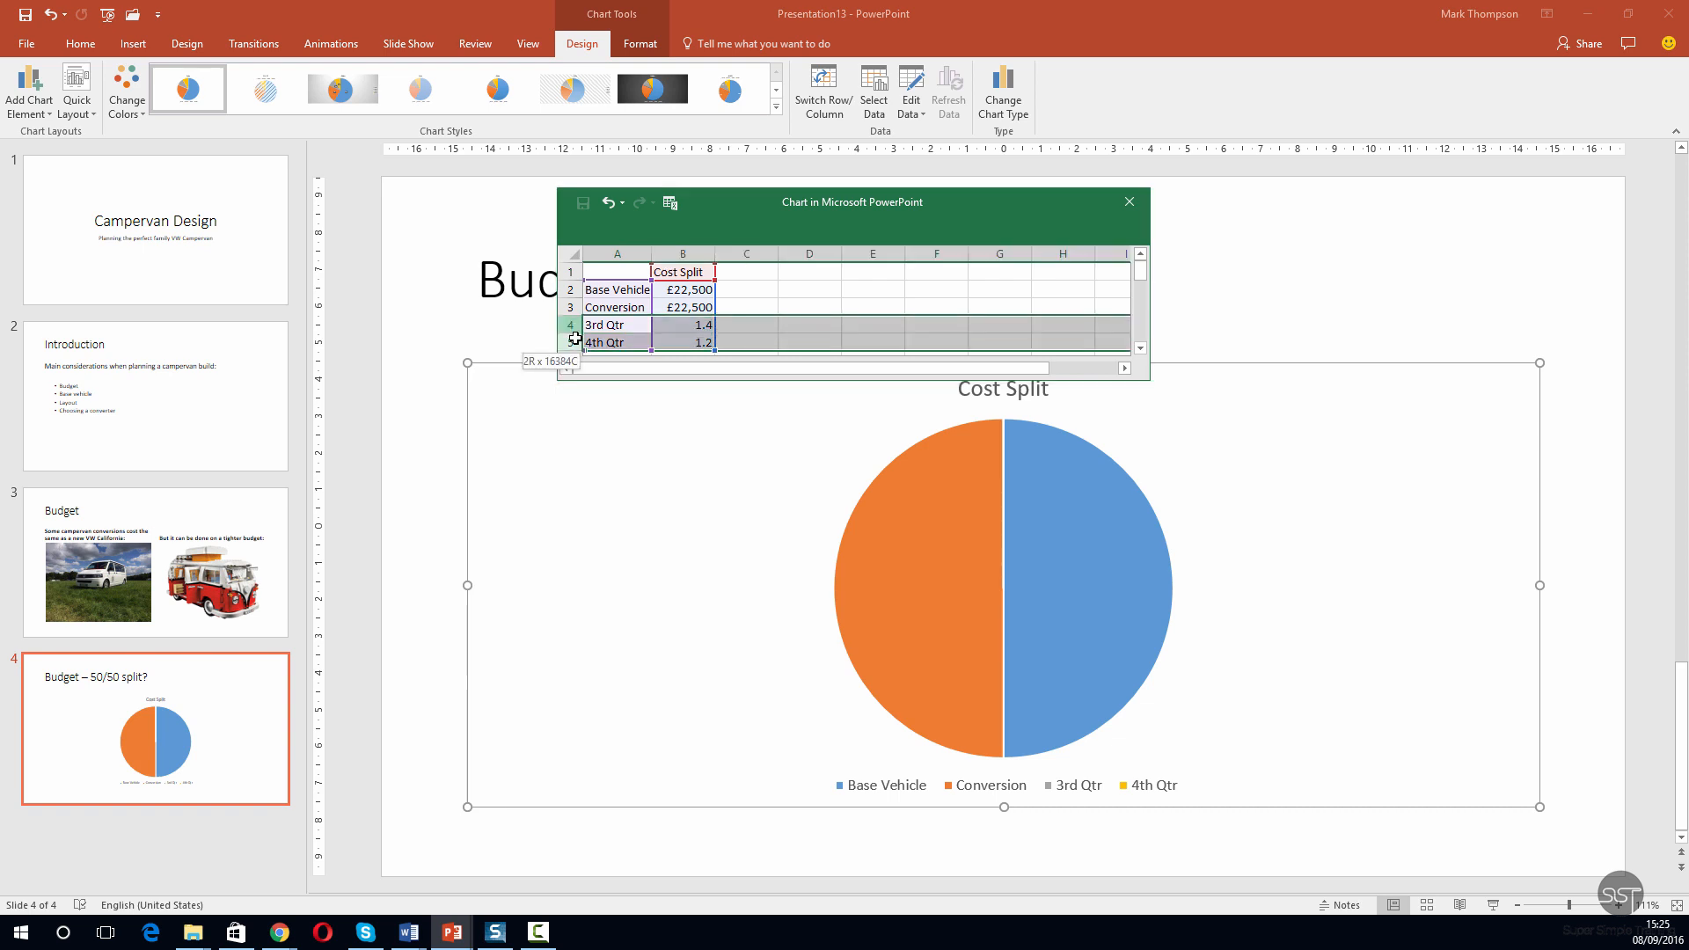
Delete the unused 3rd Qtr and 4th Qtr rows from the chart data
right_click(602, 334)
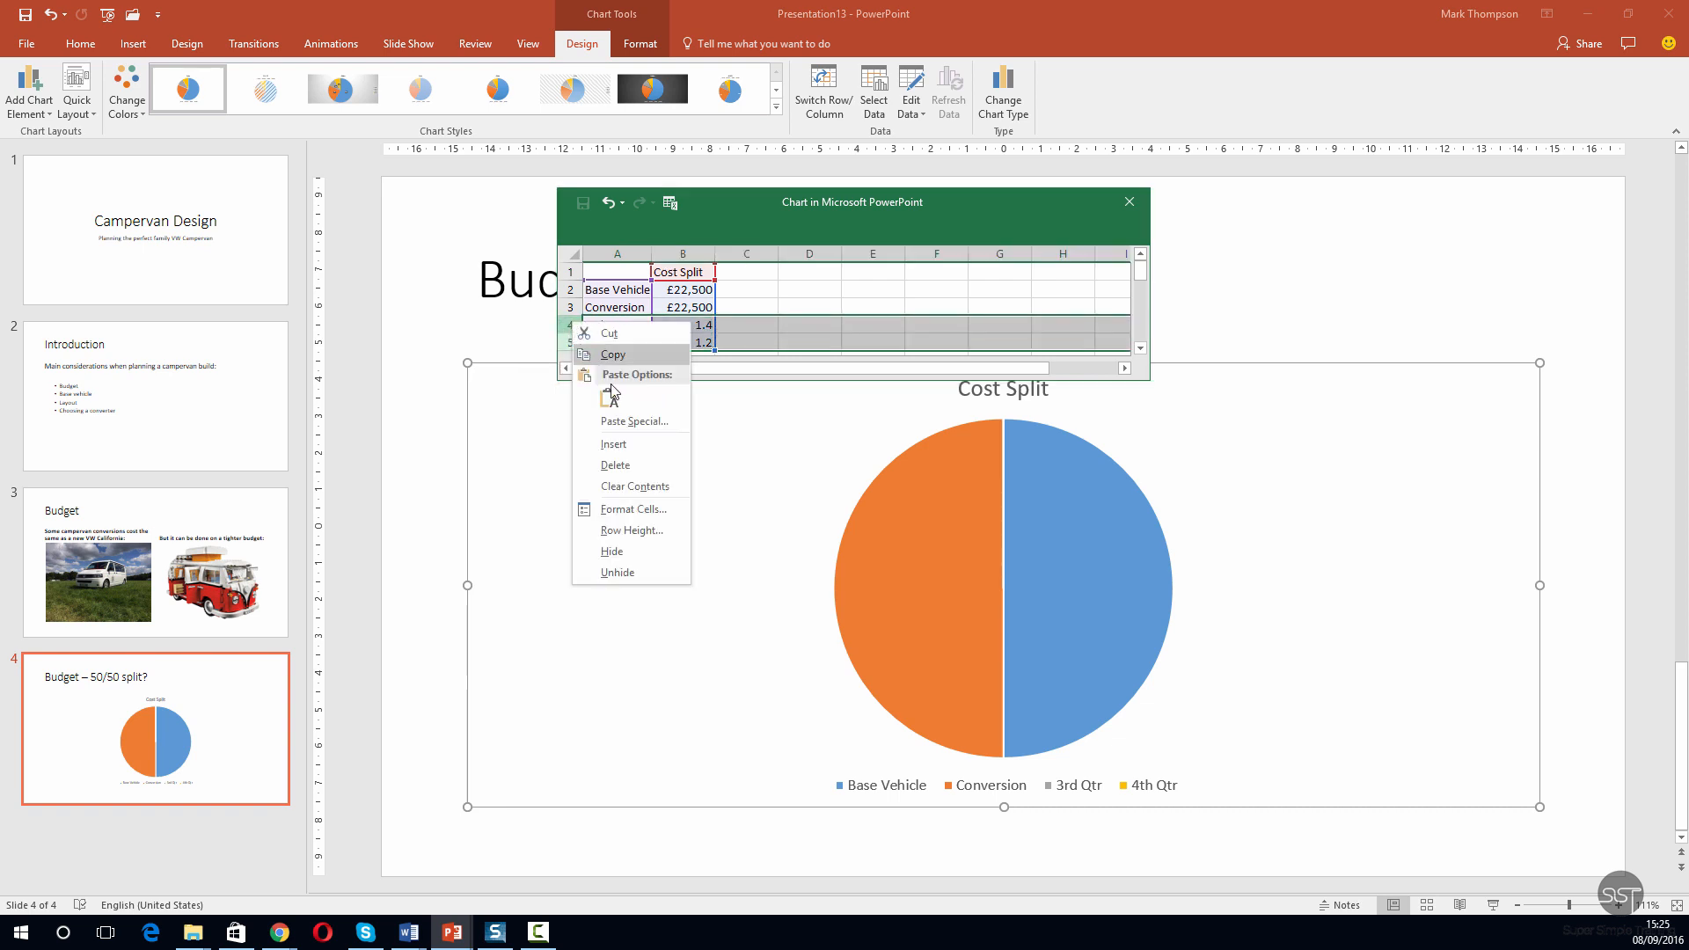
left_click(615, 464)
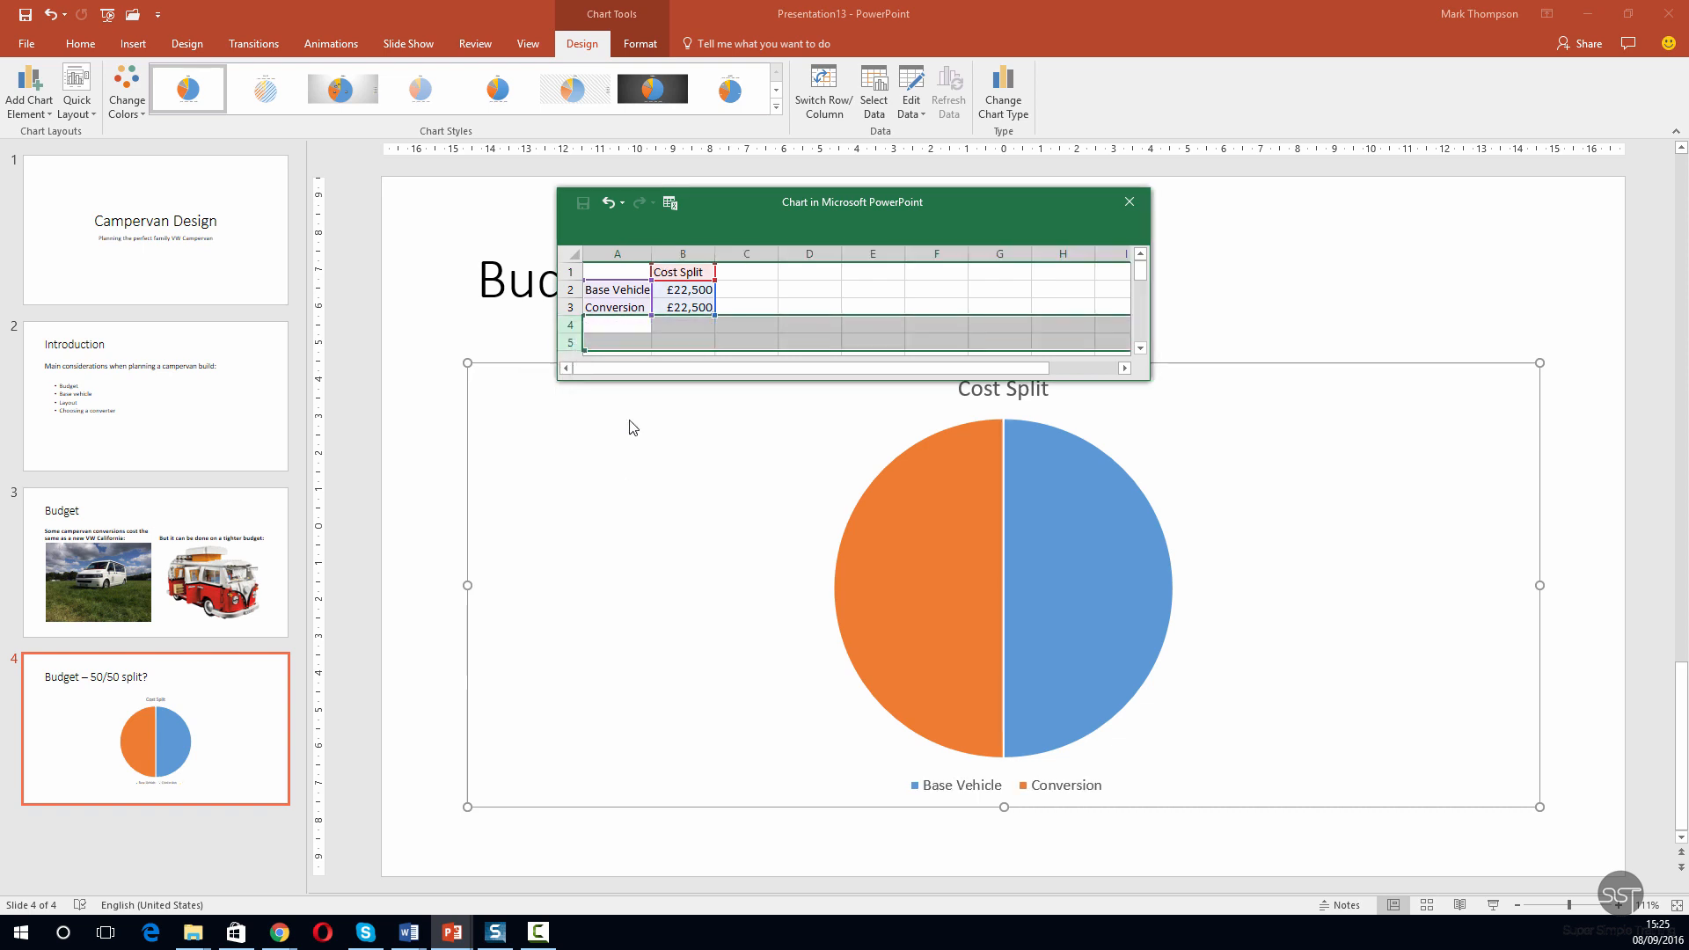
left_click(809, 306)
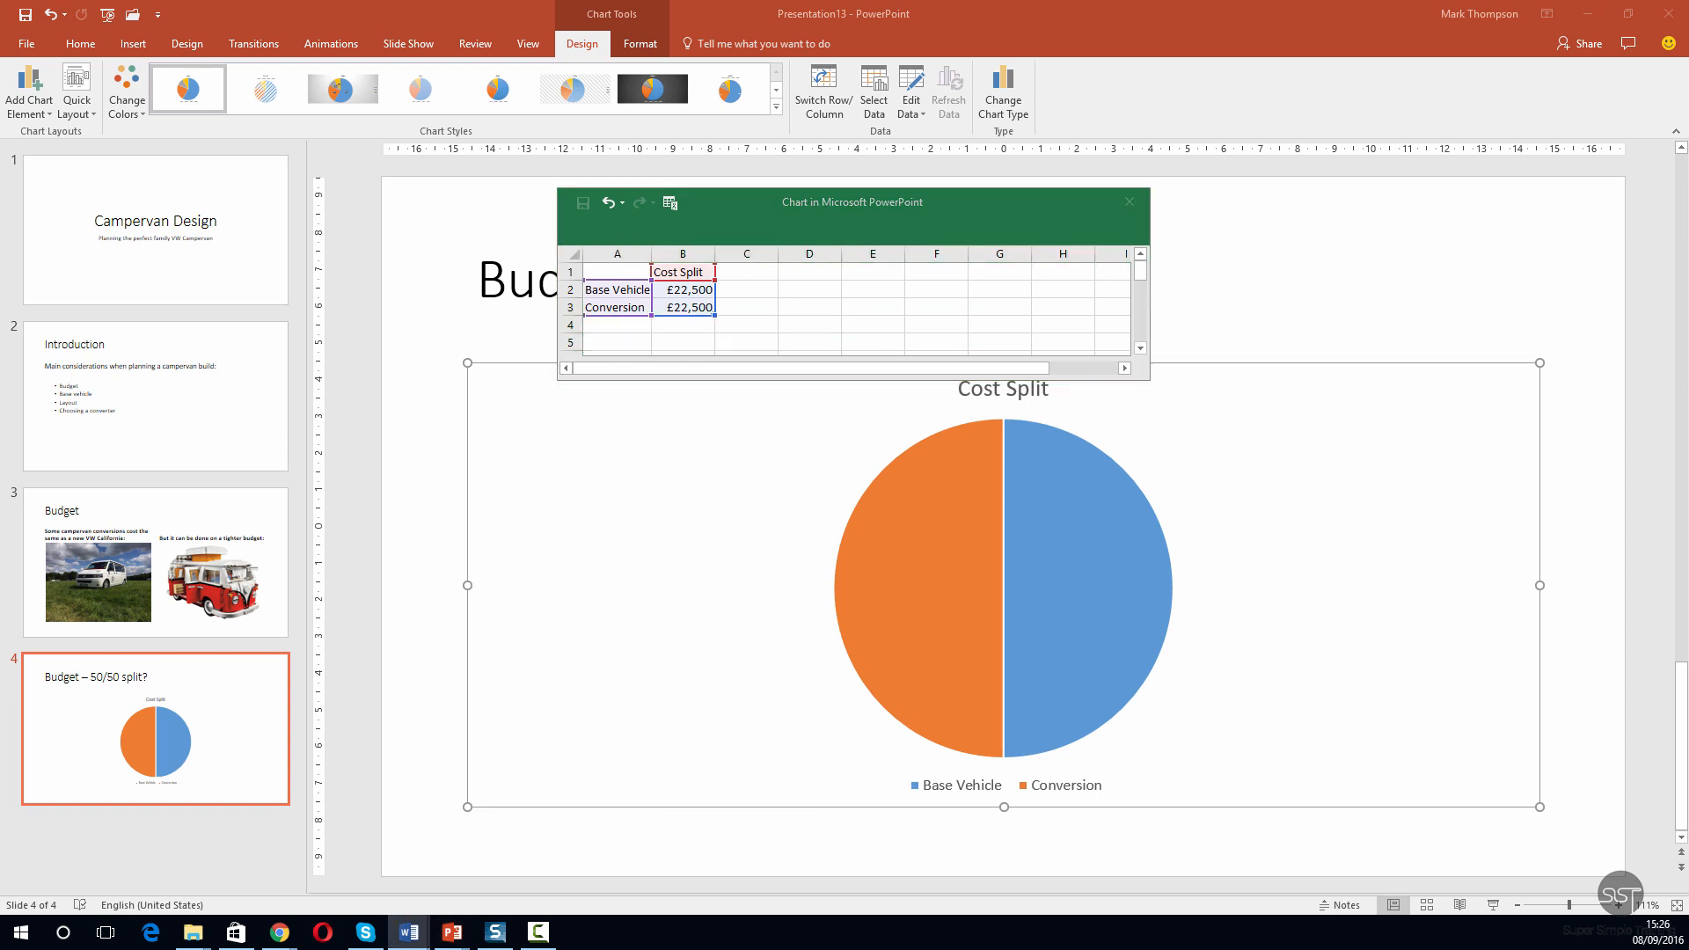
mouse_move(1130, 201)
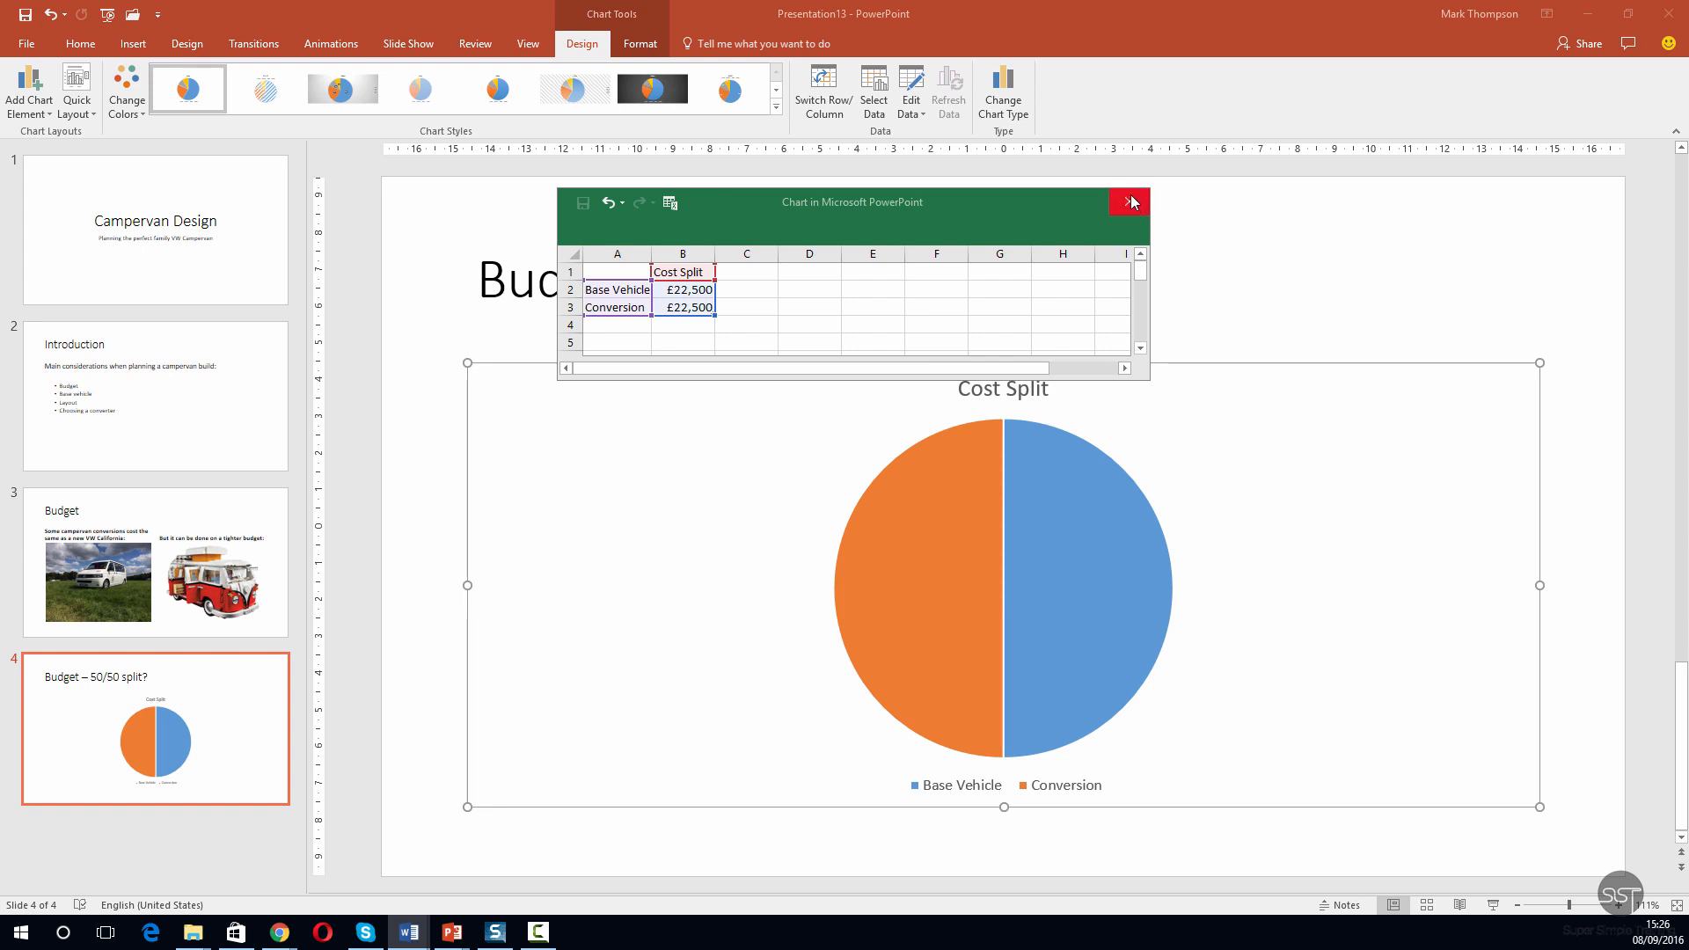
mouse_move(1130, 202)
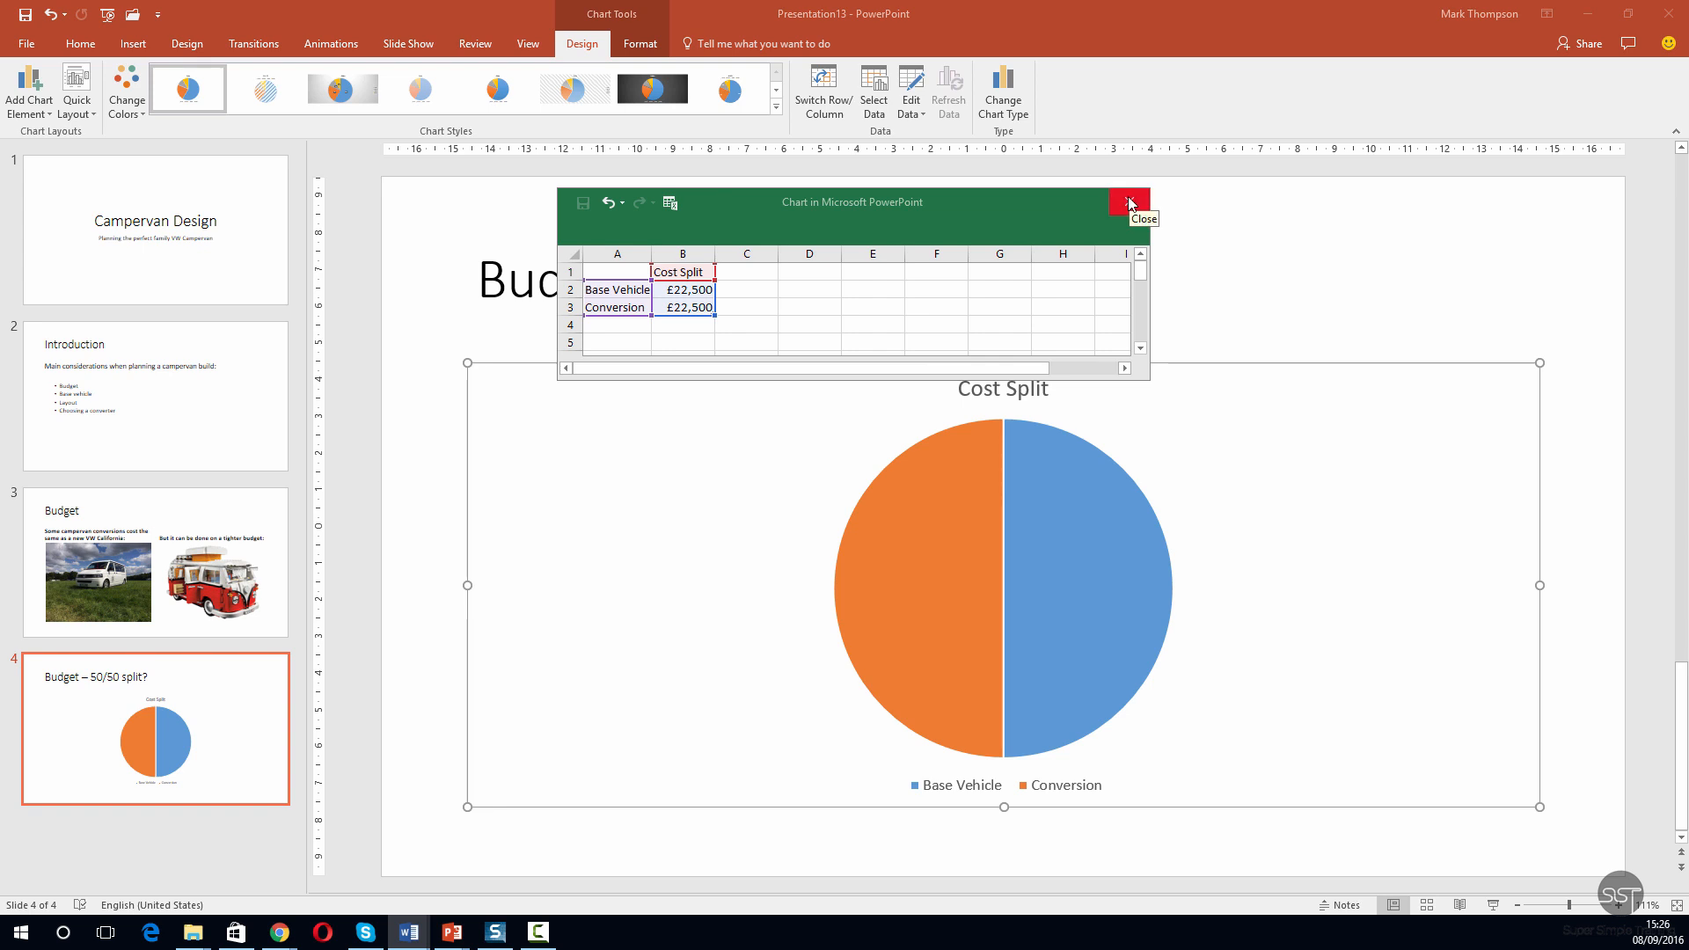
Close the chart data sheet, leaving the finished Cost Split pie
left_click(1130, 200)
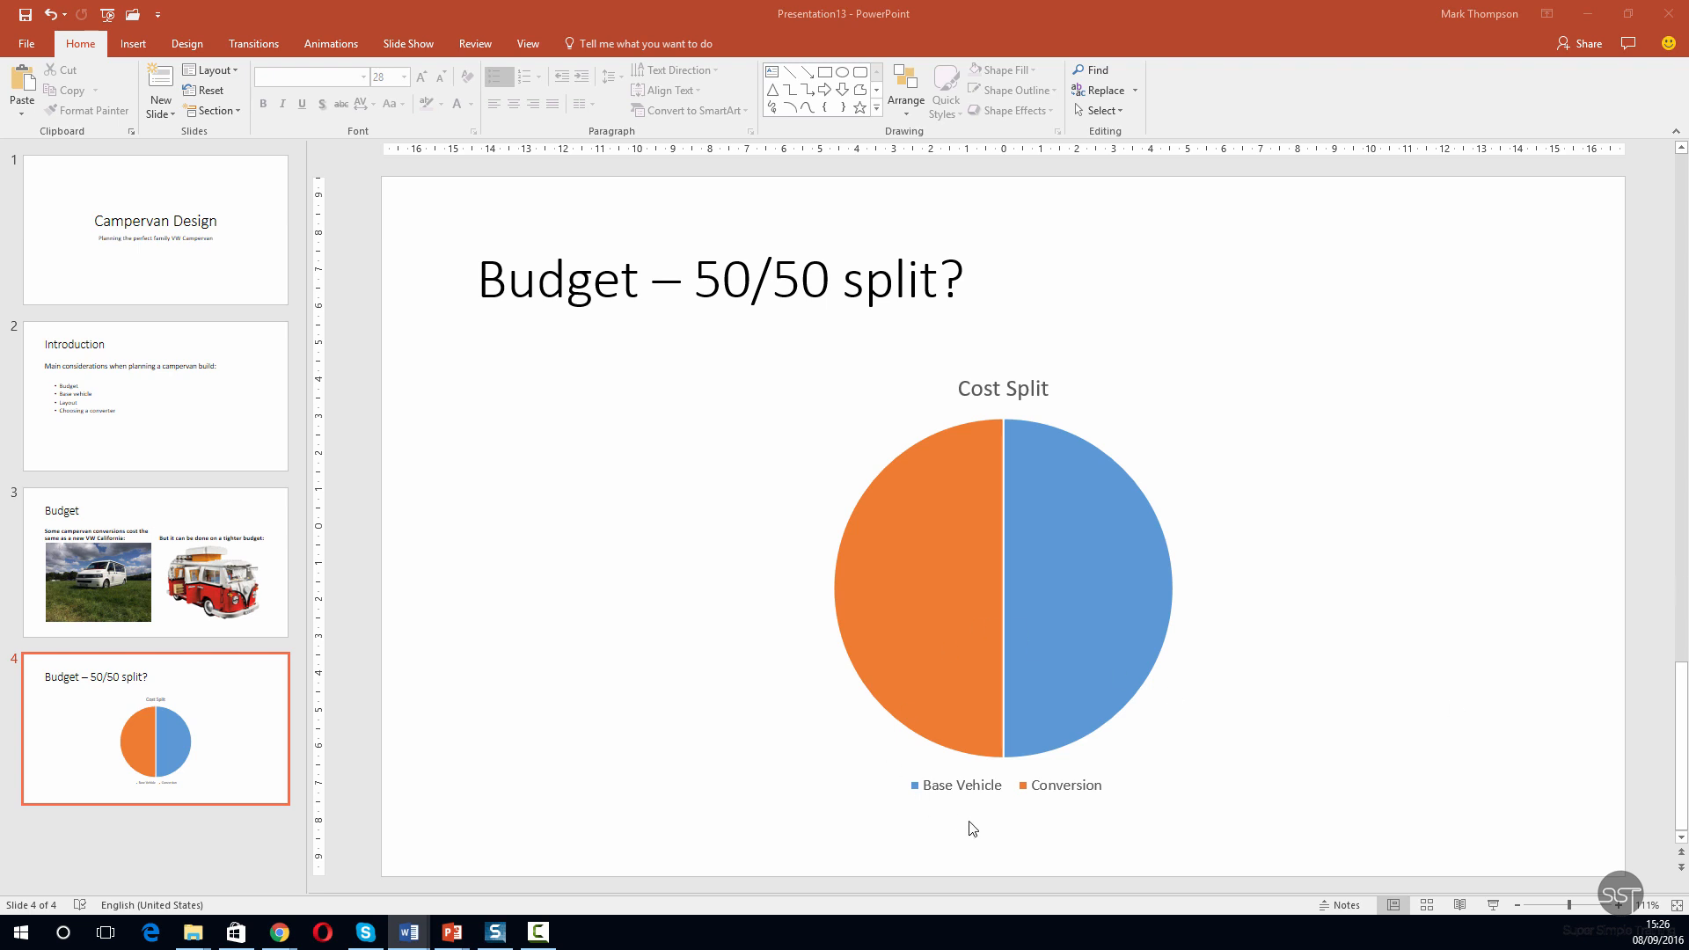
mouse_move(1006, 755)
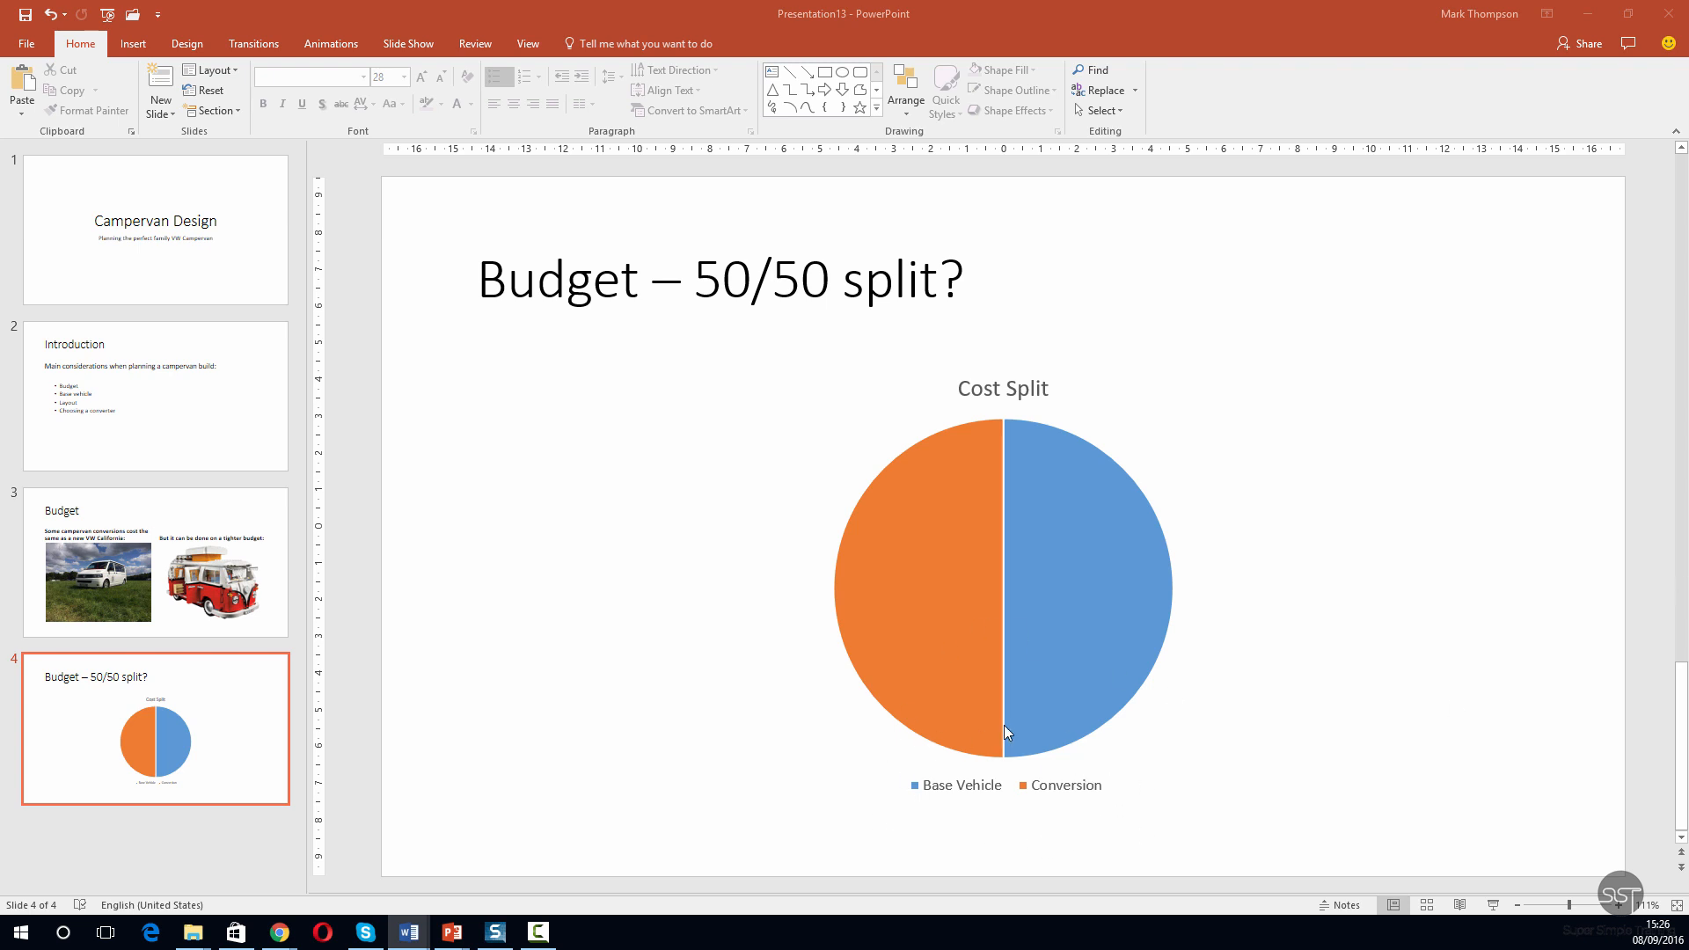
mouse_move(953, 865)
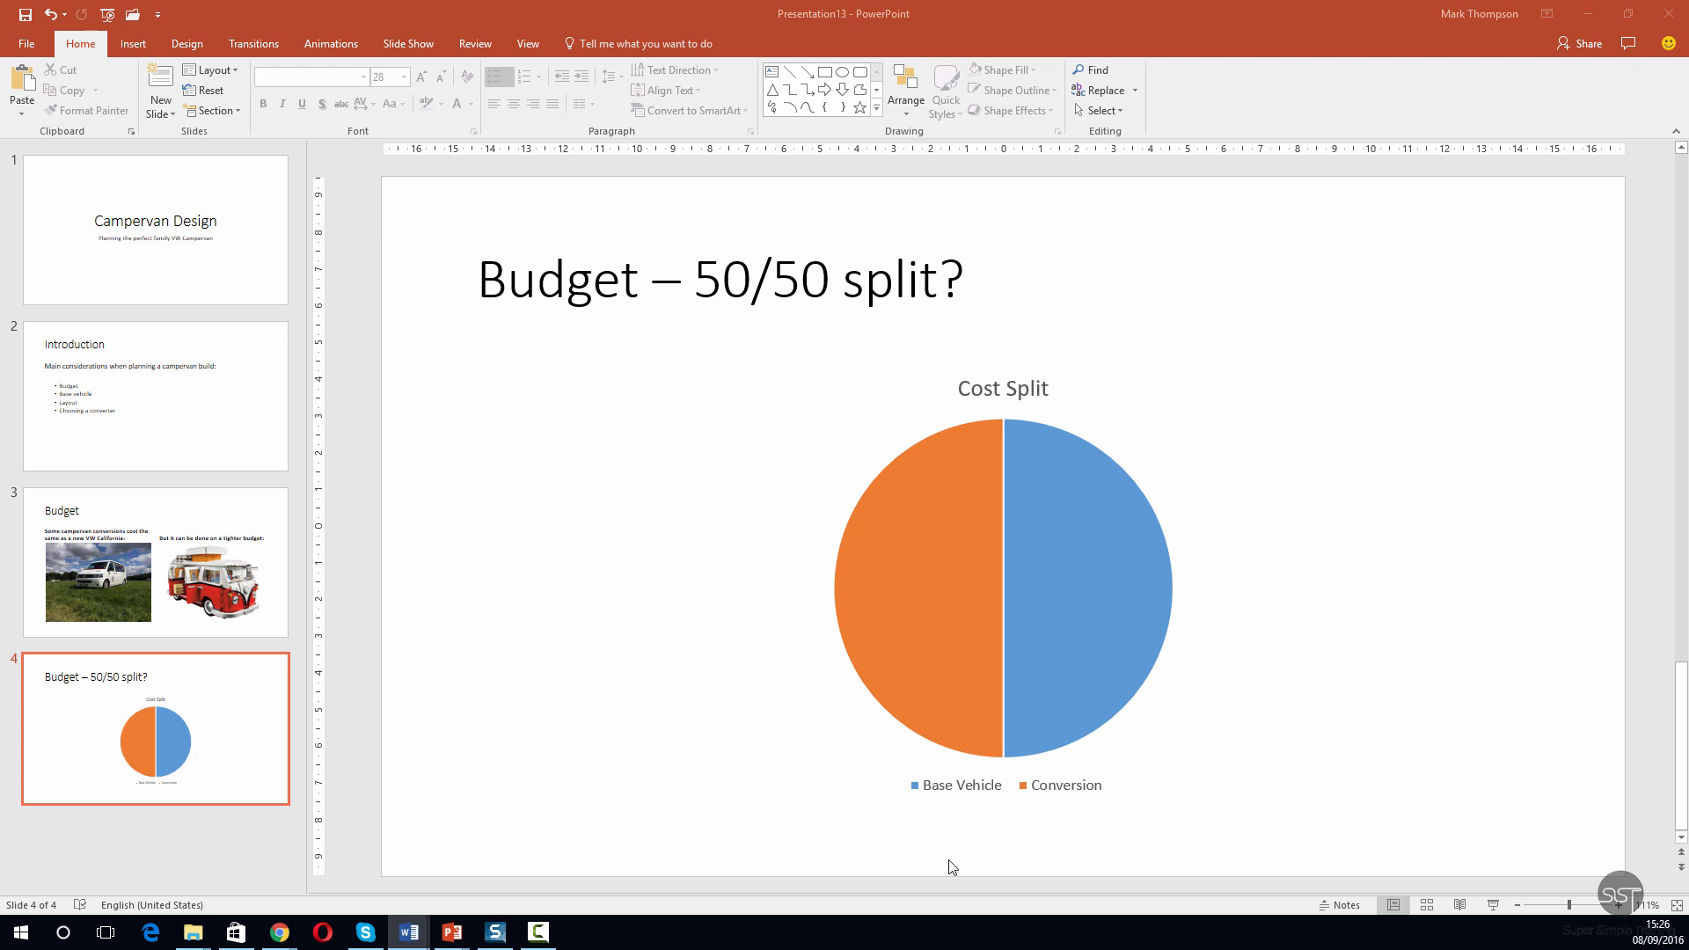